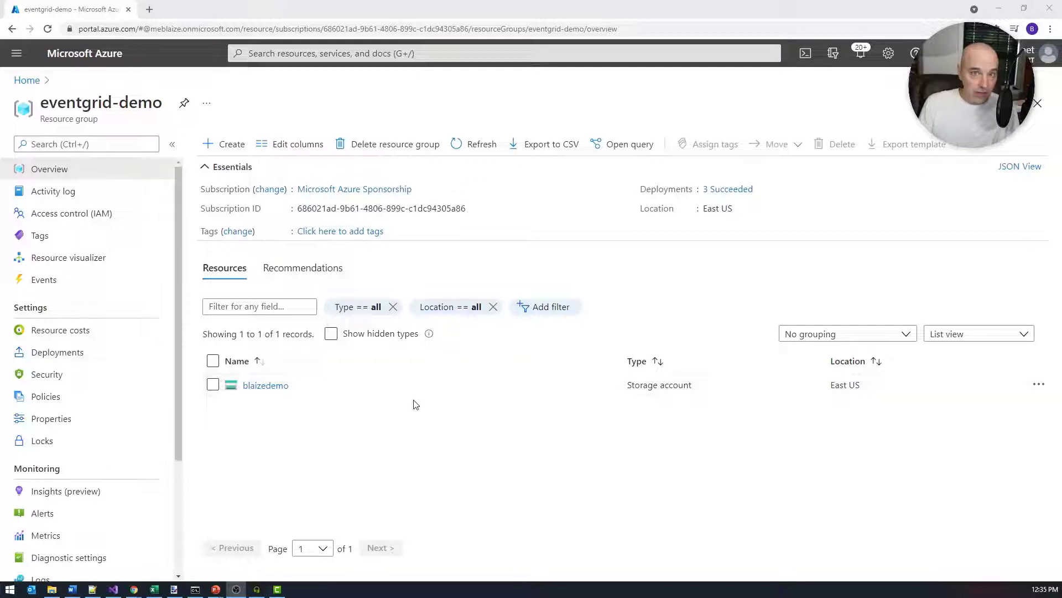
- From the eventgrid-demo group, search the marketplace for "event grid" and pick Event Grid System Topic
left_click(231, 144)
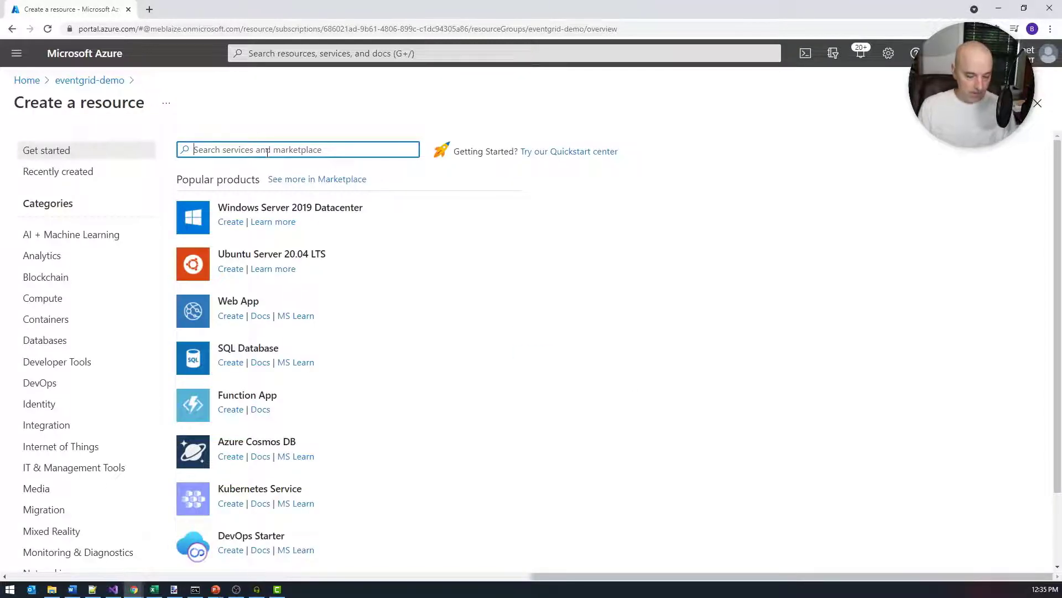
type("event")
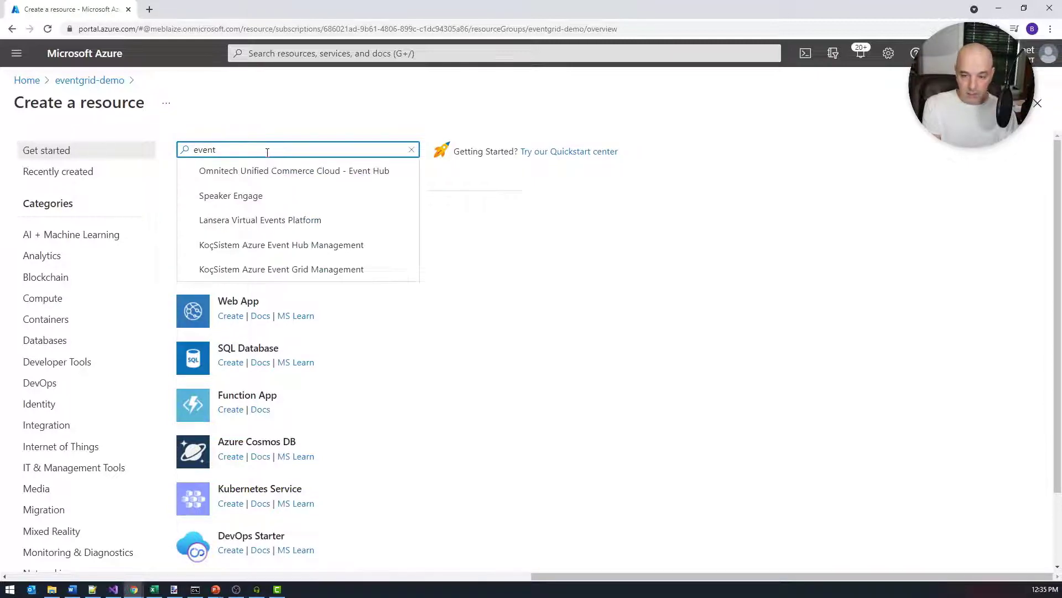
type("grid")
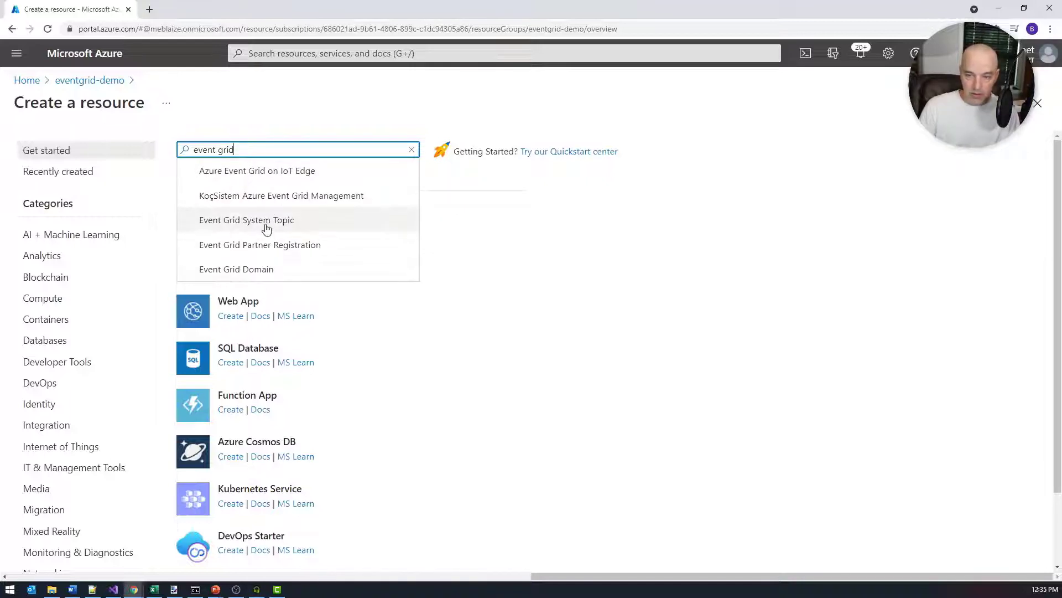
left_click(246, 219)
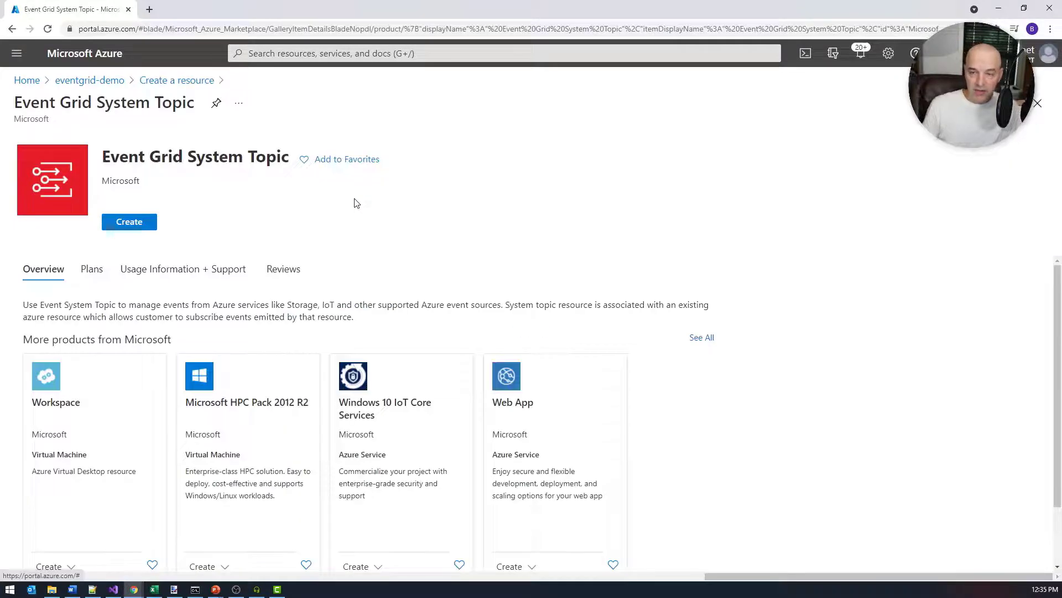
- Configure a system topic named newblob with Storage Accounts type sourced from blaizedemo
left_click(129, 221)
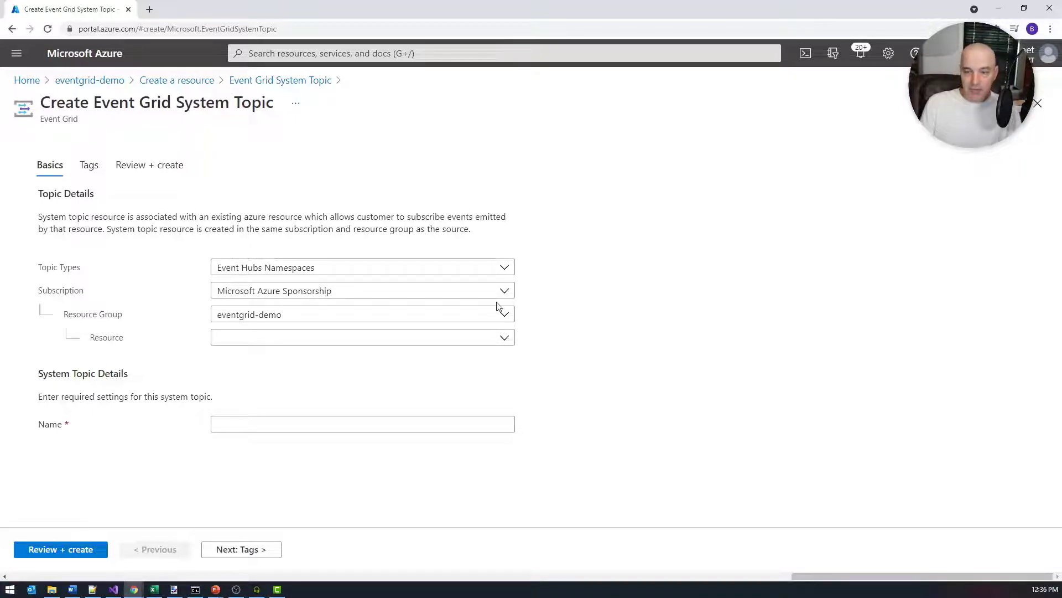
left_click(363, 266)
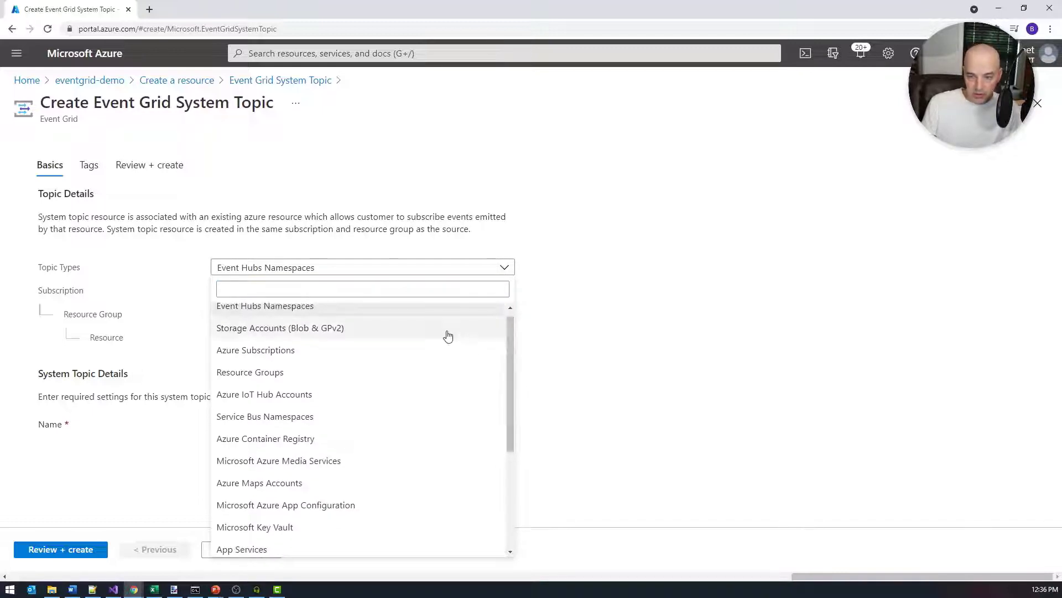
left_click(280, 327)
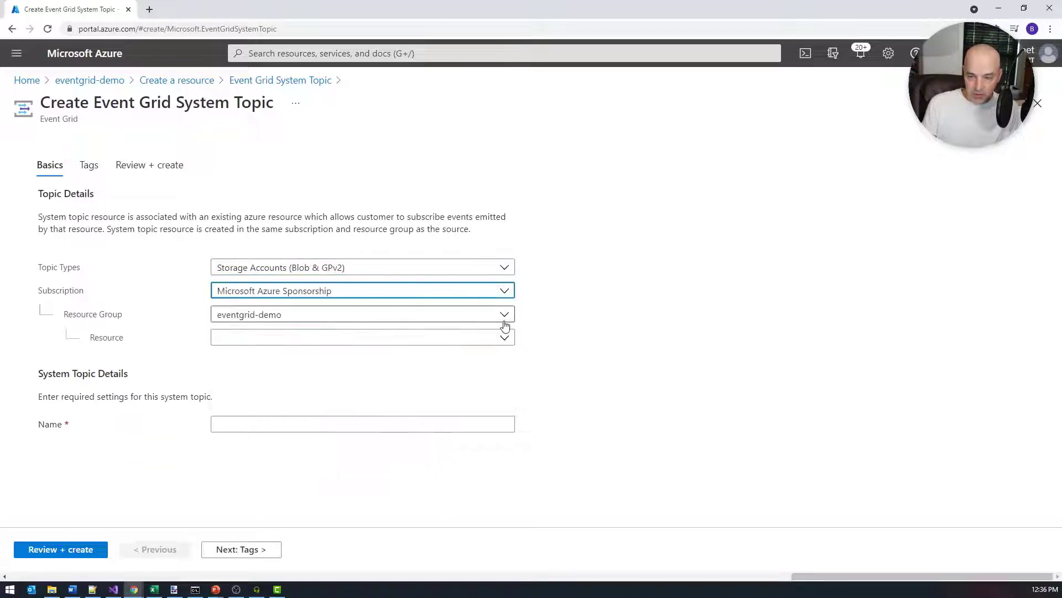
left_click(363, 336)
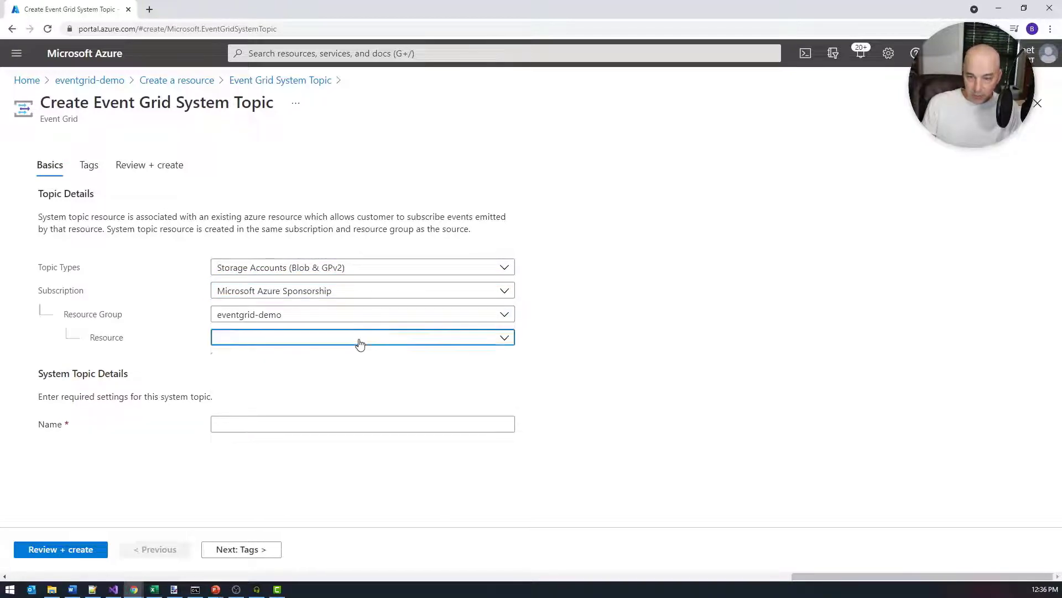
left_click(361, 336)
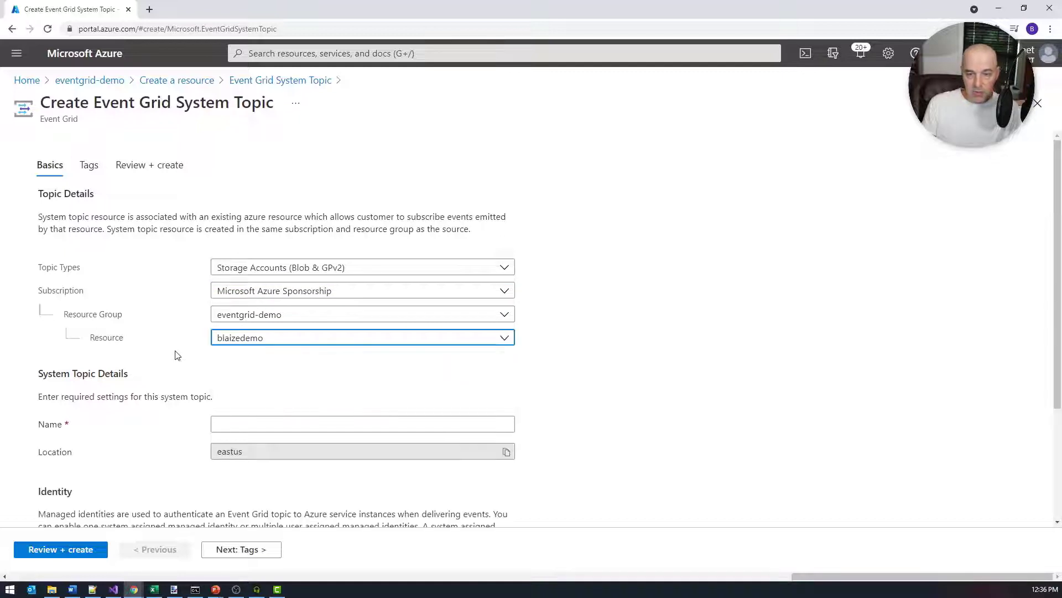
scroll("down", 3)
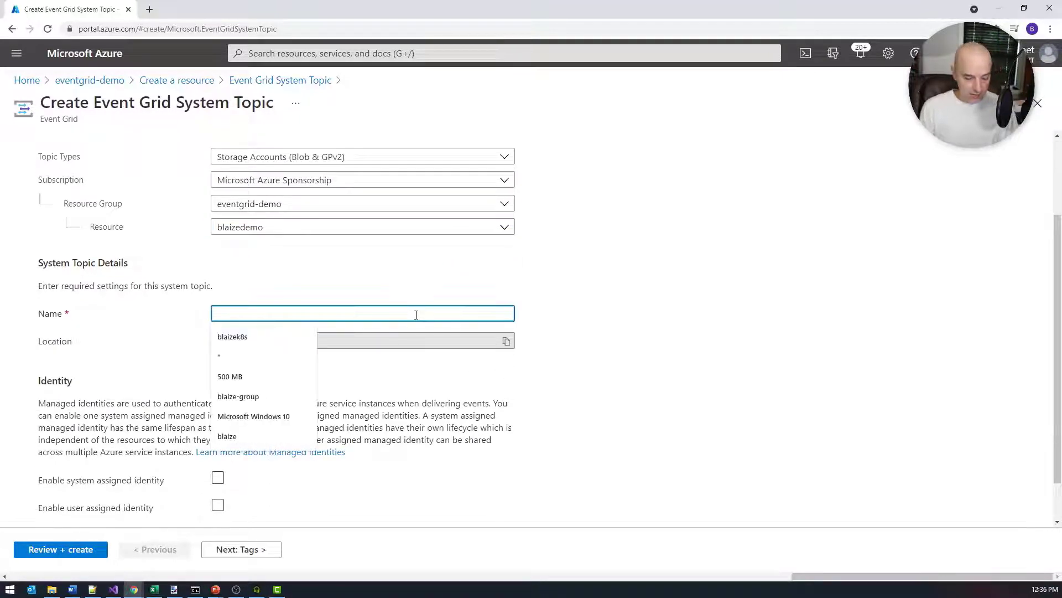
type("blob")
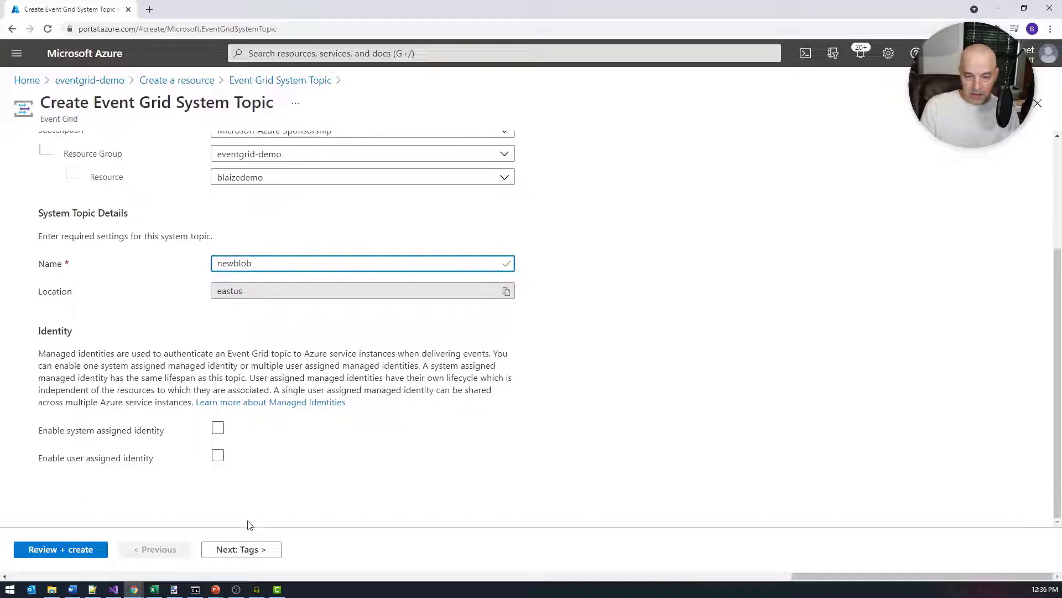
- Proceed through tags and review, then create the newblob system topic and follow its deployment
left_click(241, 548)
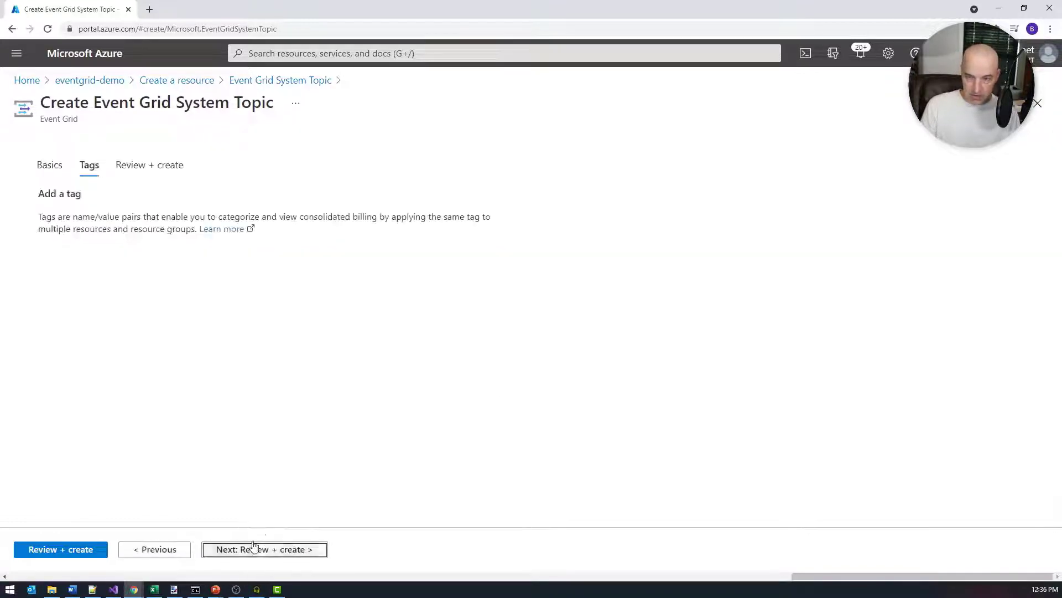
left_click(265, 549)
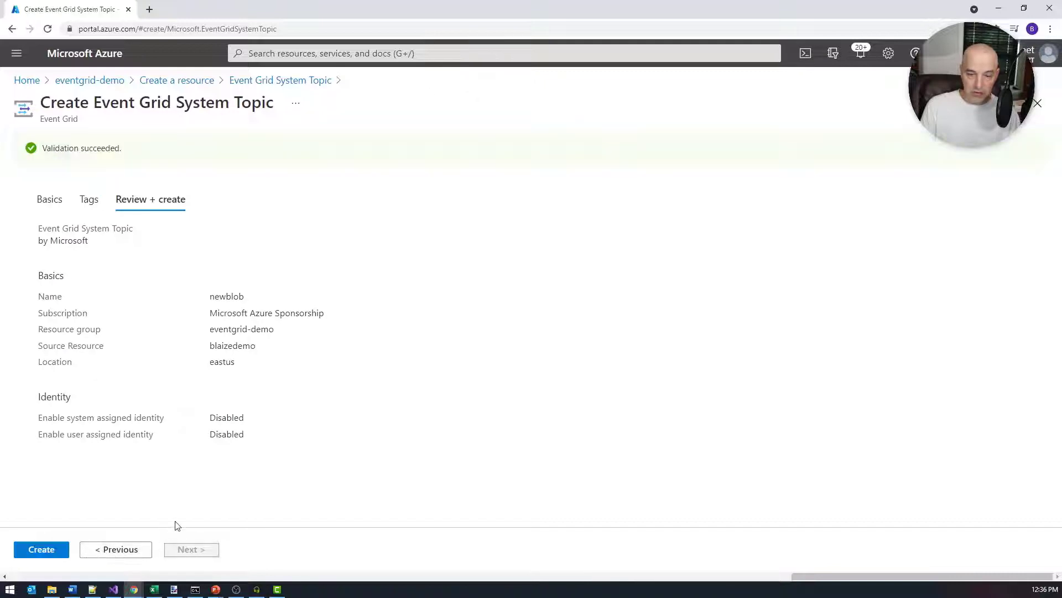
left_click(41, 549)
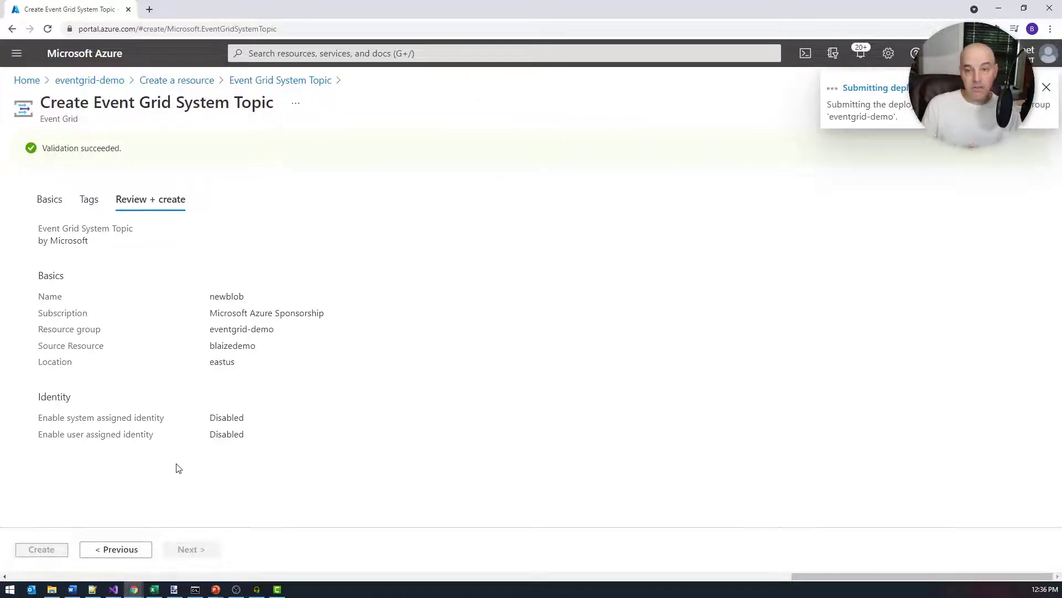
left_click(41, 549)
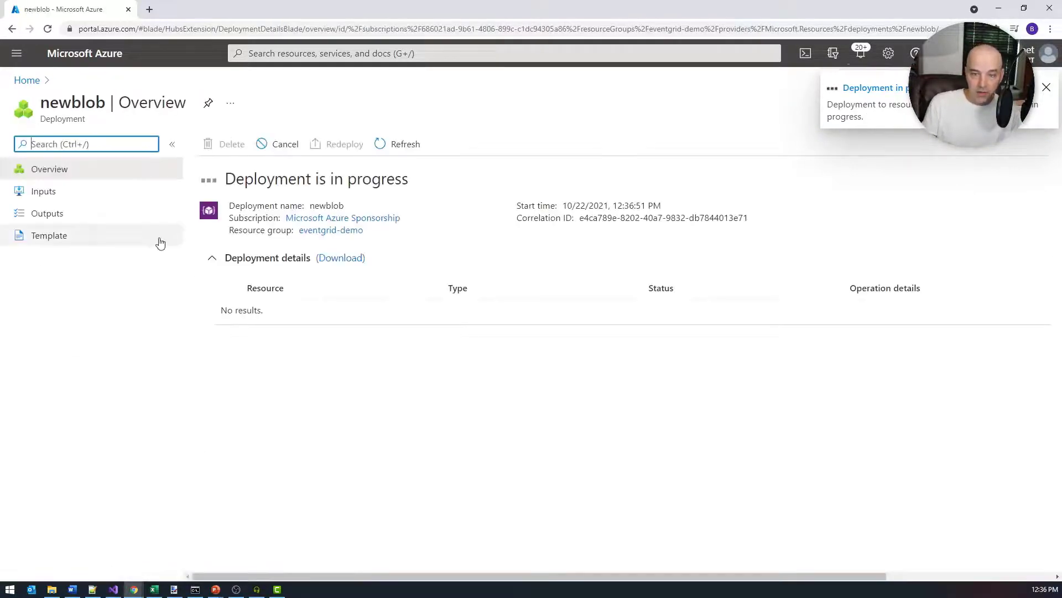
- Back in eventgrid-demo, search the marketplace for "service bus" and pick the Service Bus offering
left_click(331, 230)
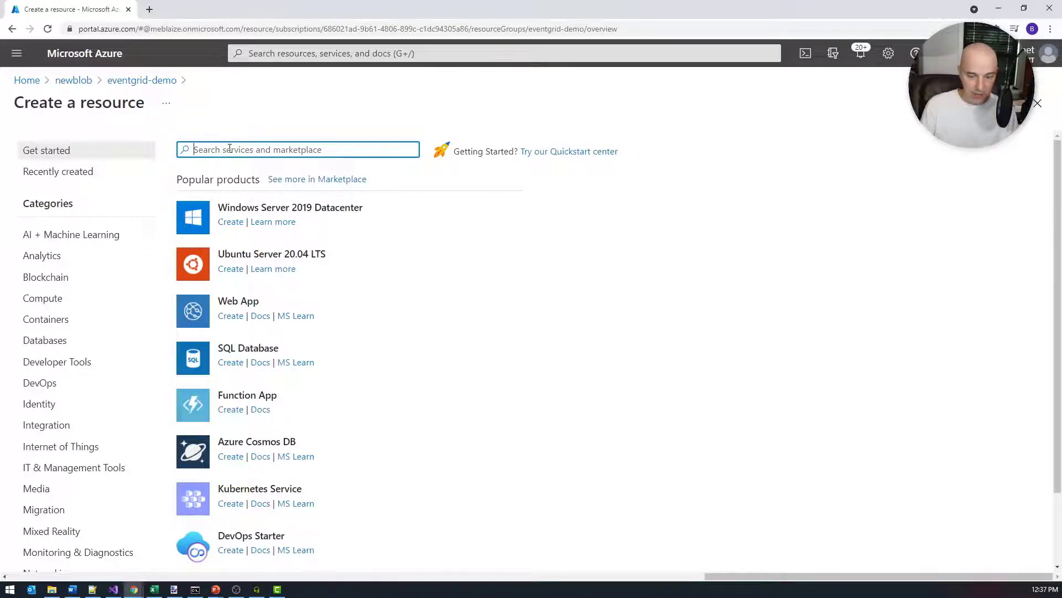
type("service bus")
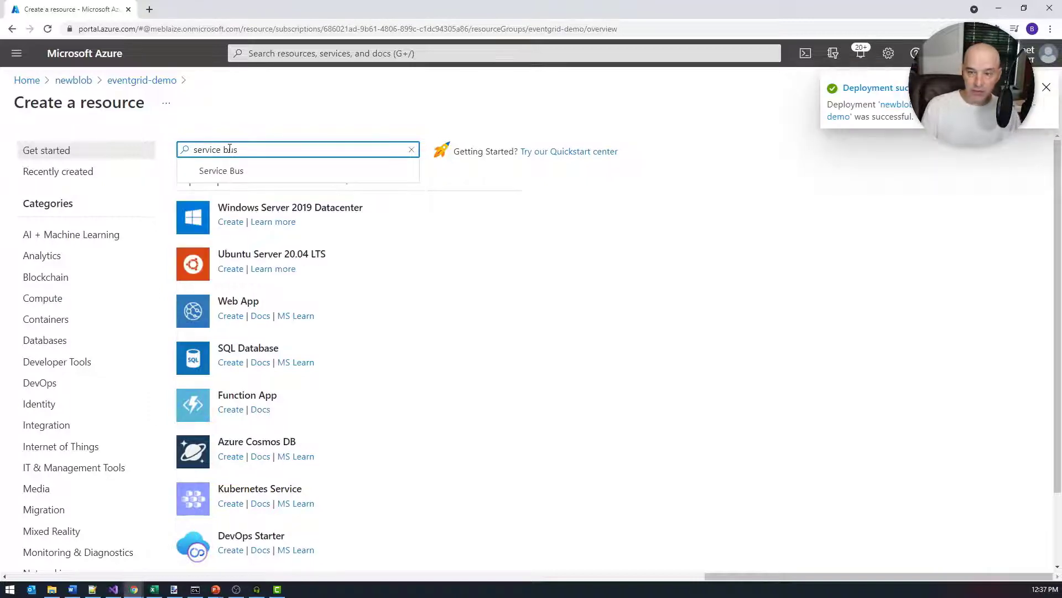
left_click(221, 170)
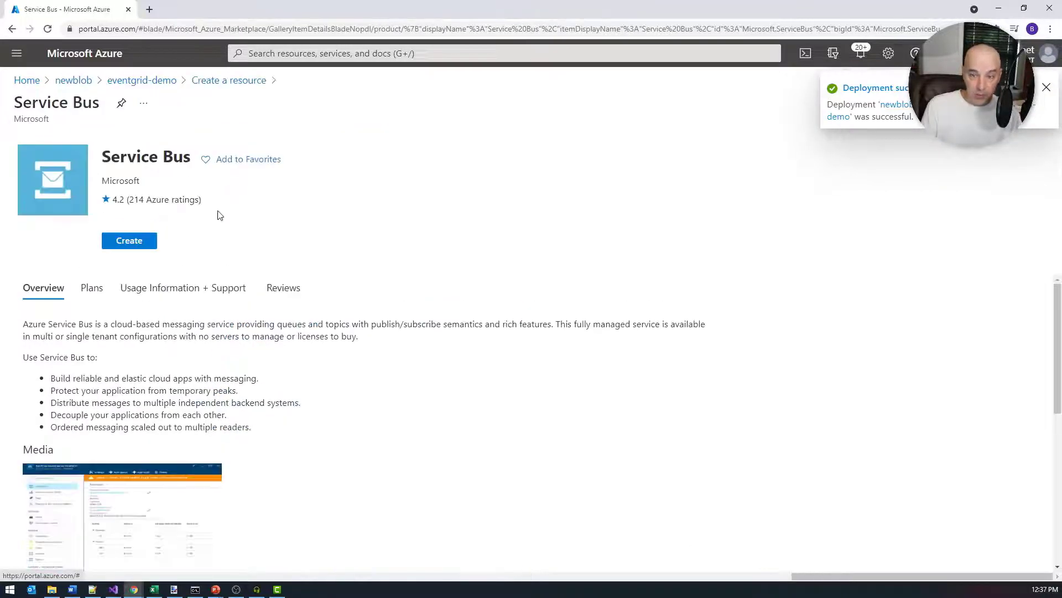
- Create the Basic-tier blaizesb1 Service Bus namespace in East US through tags, review and Create
left_click(128, 240)
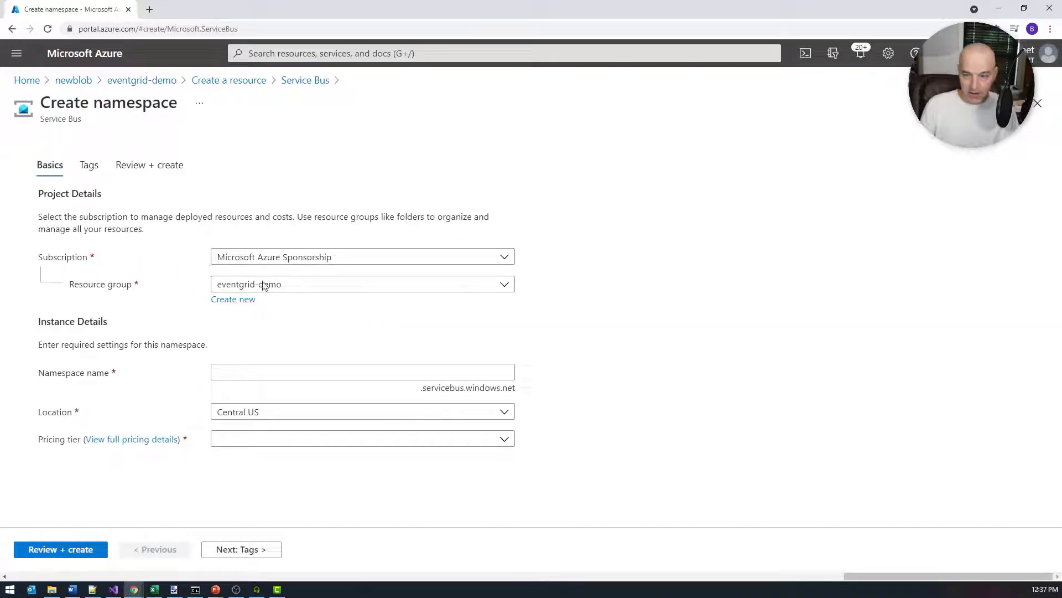
type("blaize")
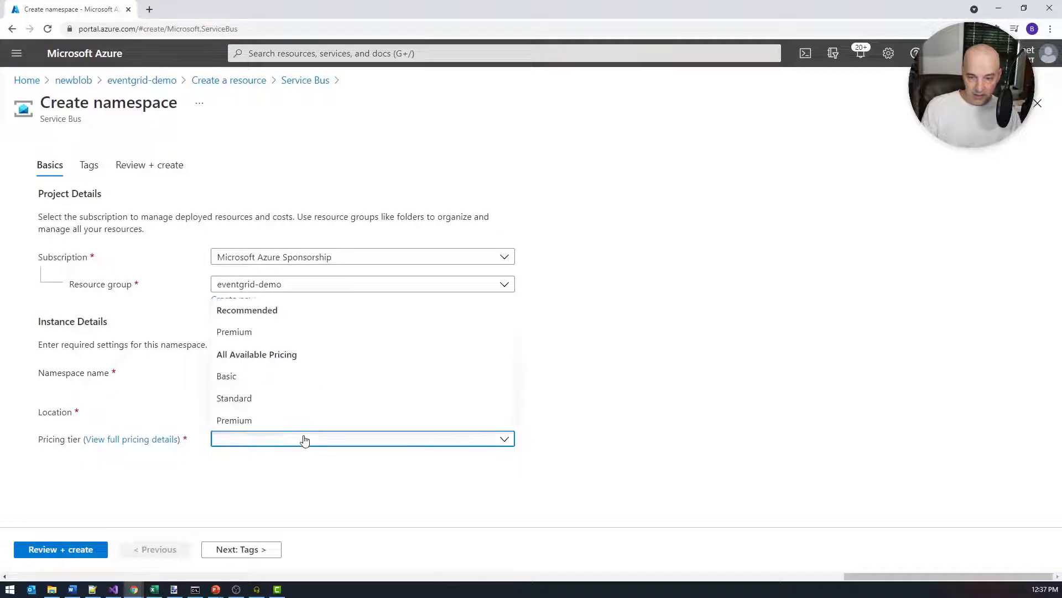
left_click(89, 165)
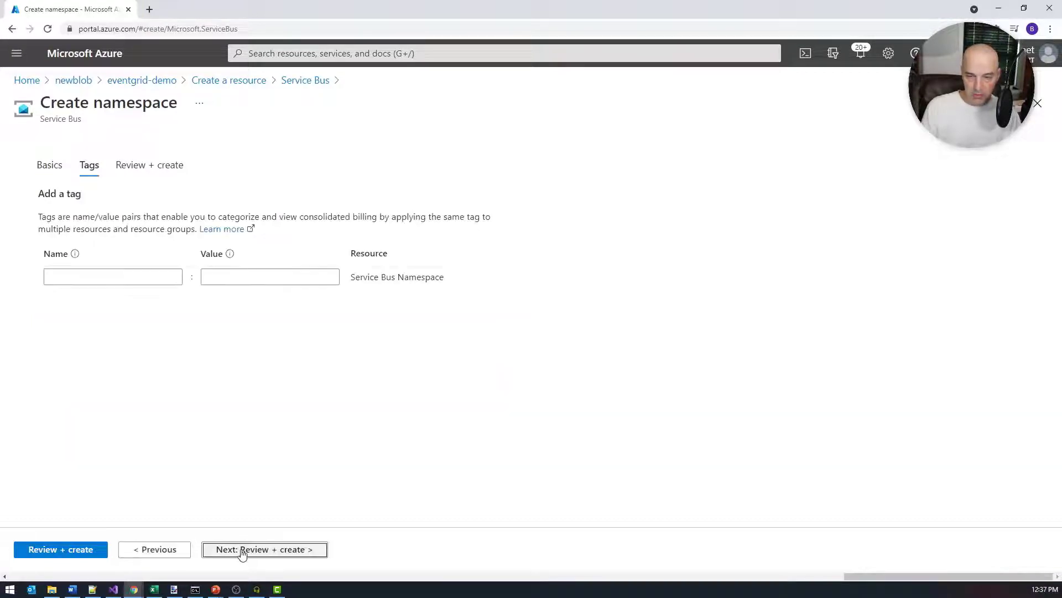
left_click(263, 548)
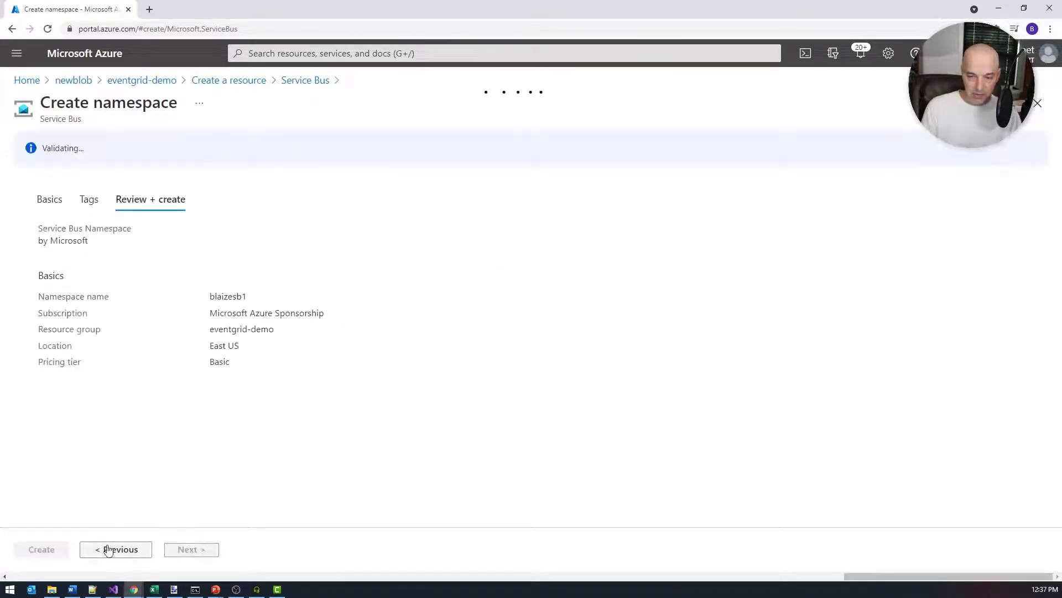
left_click(41, 549)
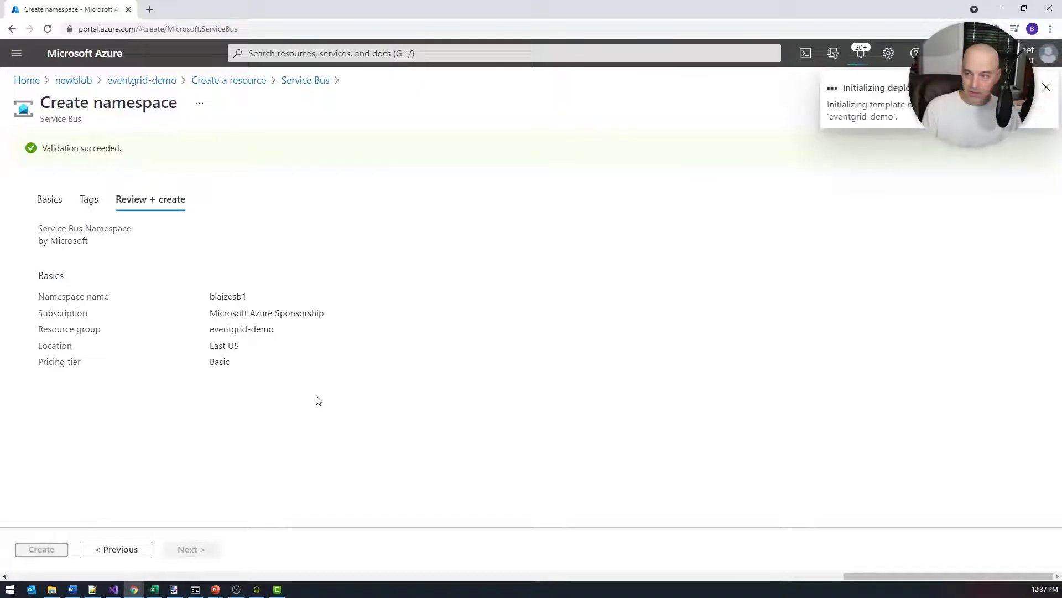
left_click(41, 548)
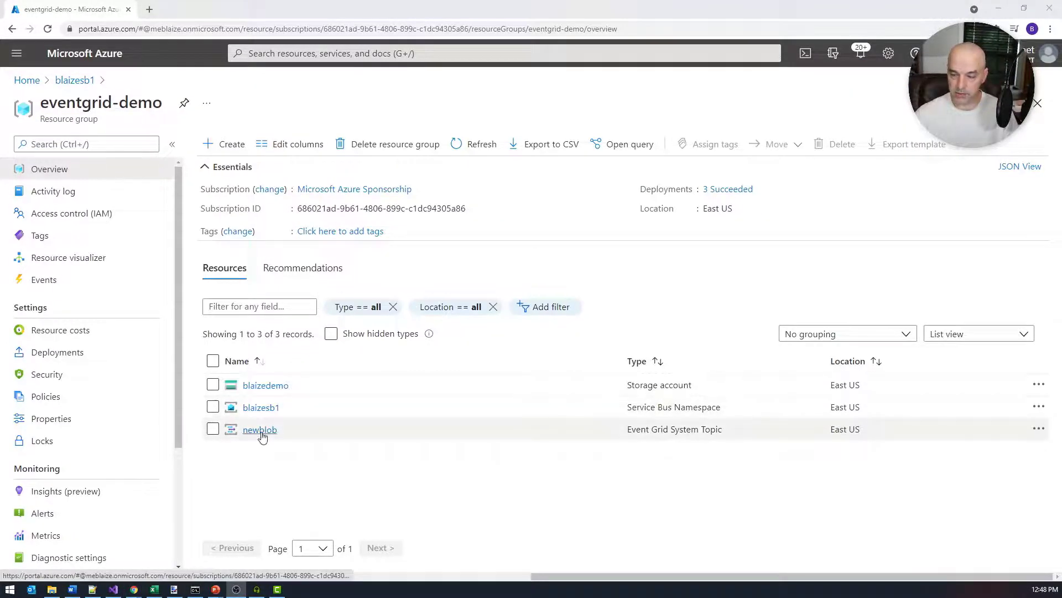
mouse_move(259, 430)
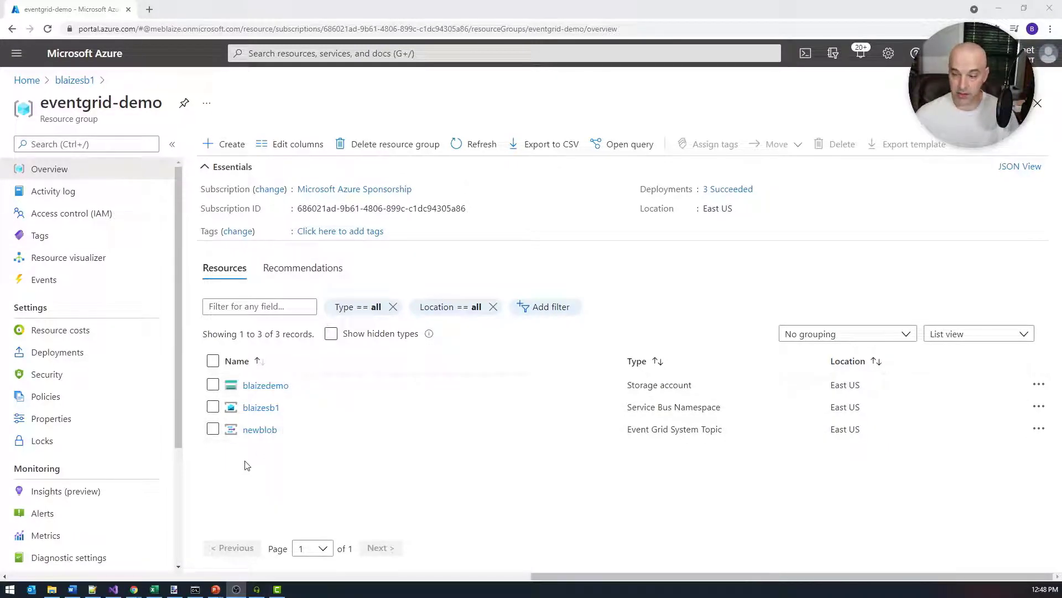
mouse_move(259, 429)
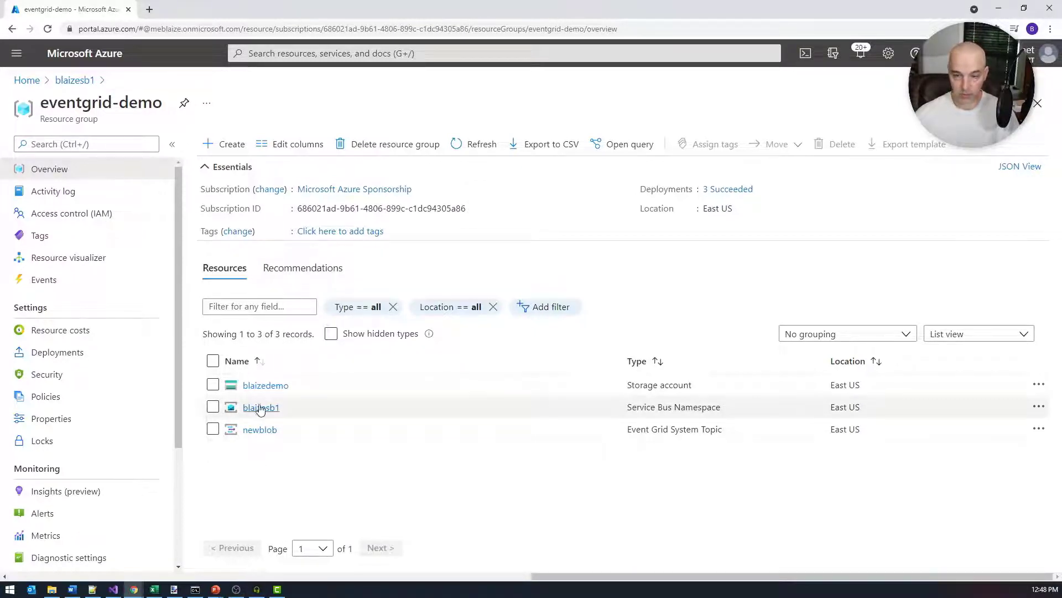
- Add a queue named newblob to blaizesb1 and return to the eventgrid-demo resource group
left_click(261, 406)
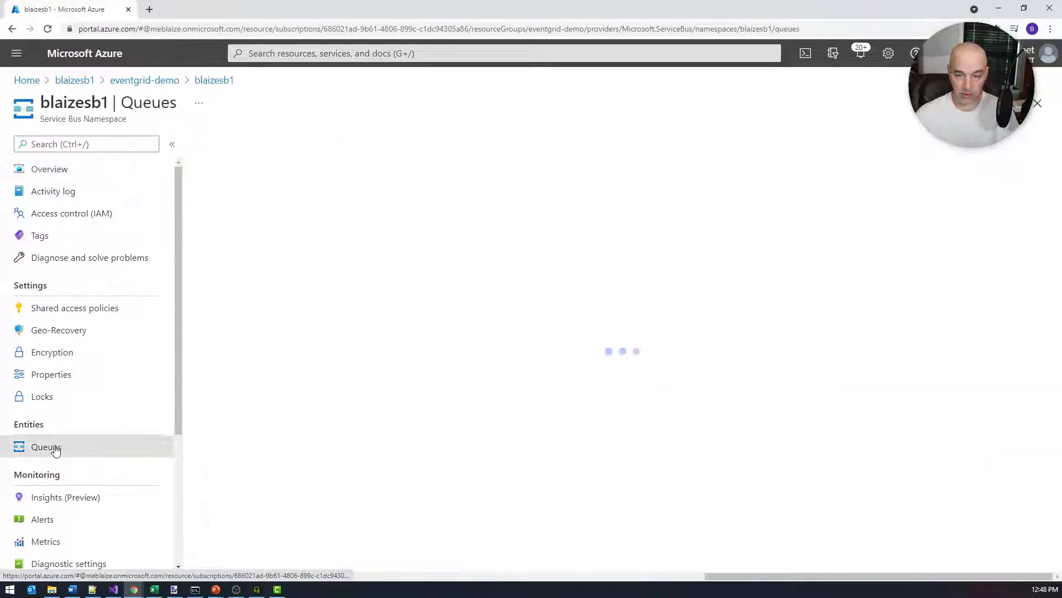
type("newblob")
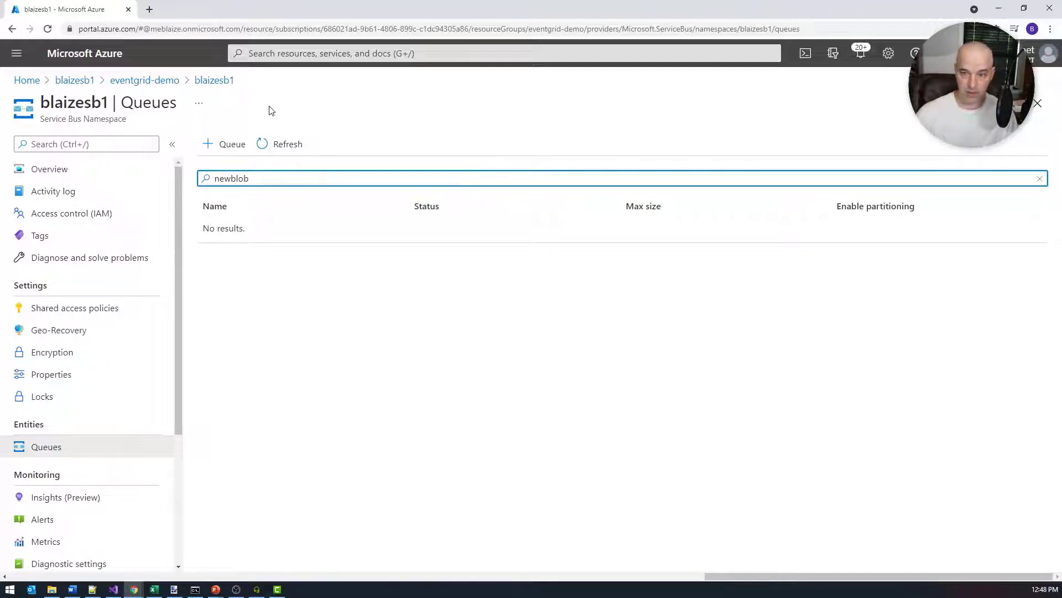
left_click(224, 144)
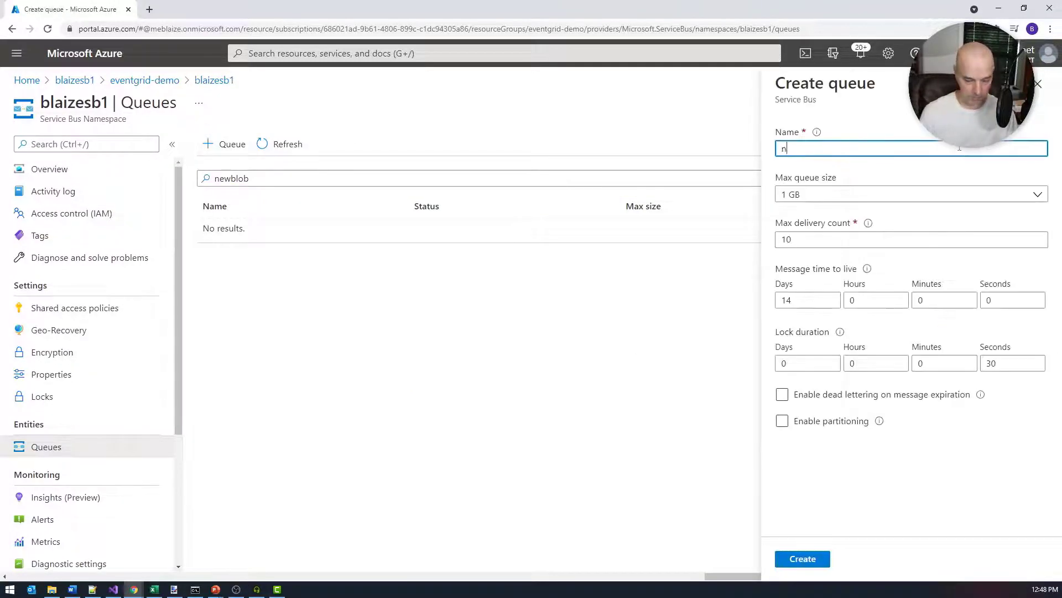
type("ewblob")
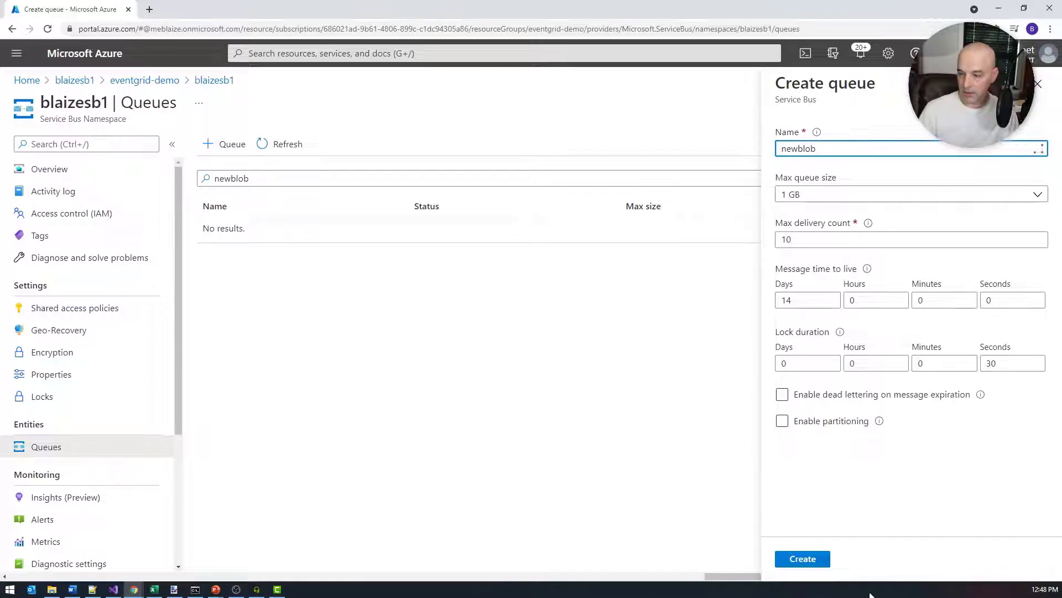
left_click(803, 558)
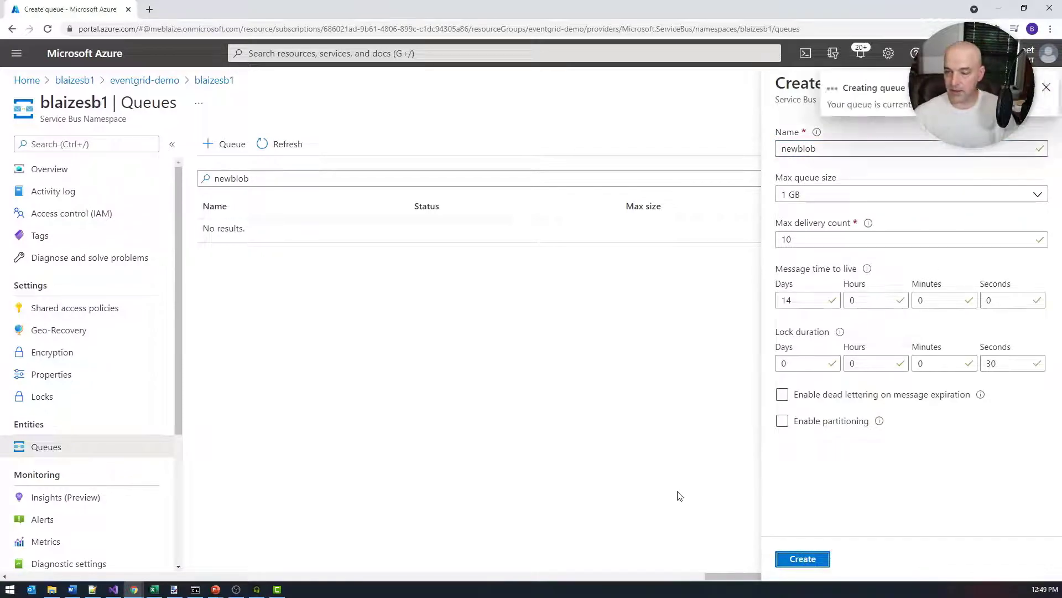
left_click(803, 558)
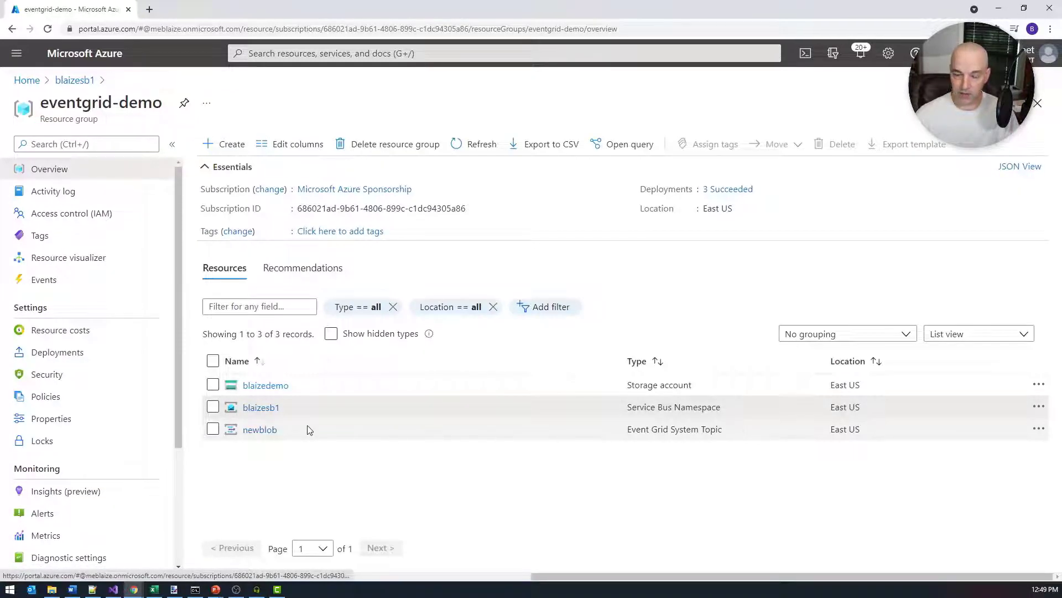
- Start an event subscription named newblob on the newblob topic, keeping Event Grid Schema
left_click(259, 429)
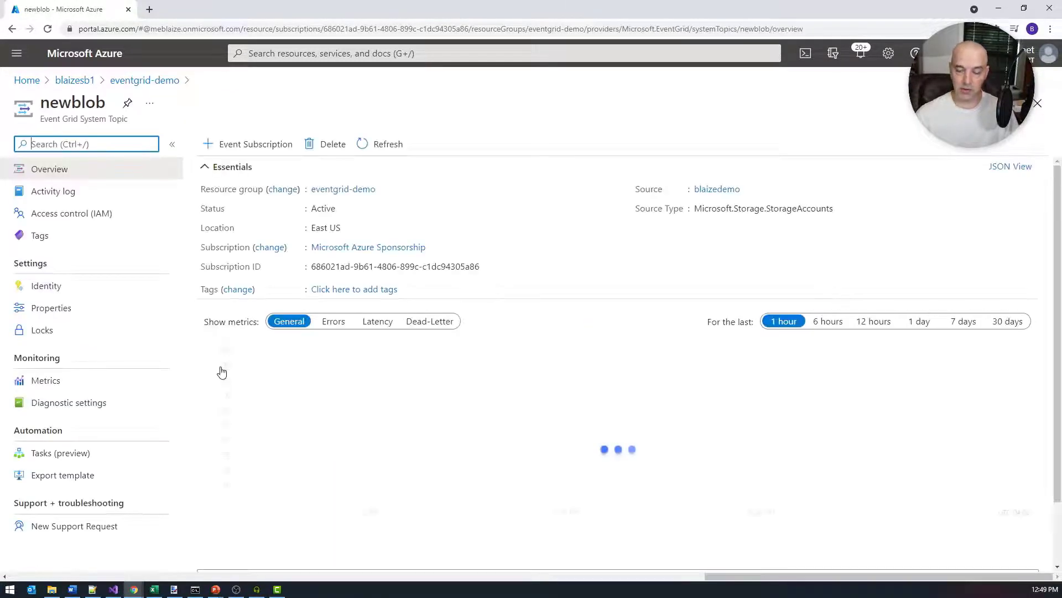
mouse_move(264, 432)
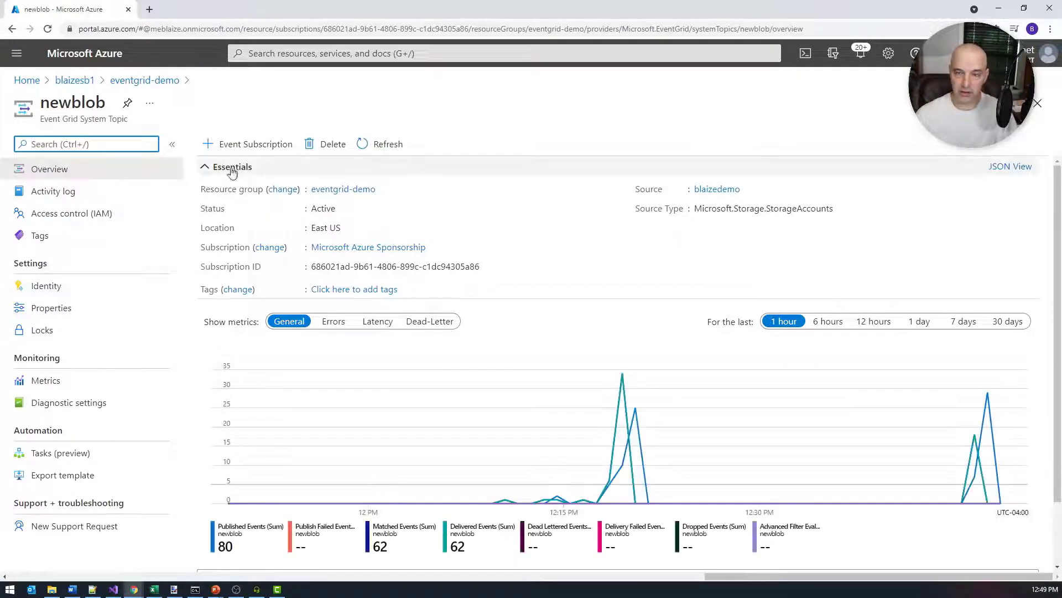
left_click(255, 144)
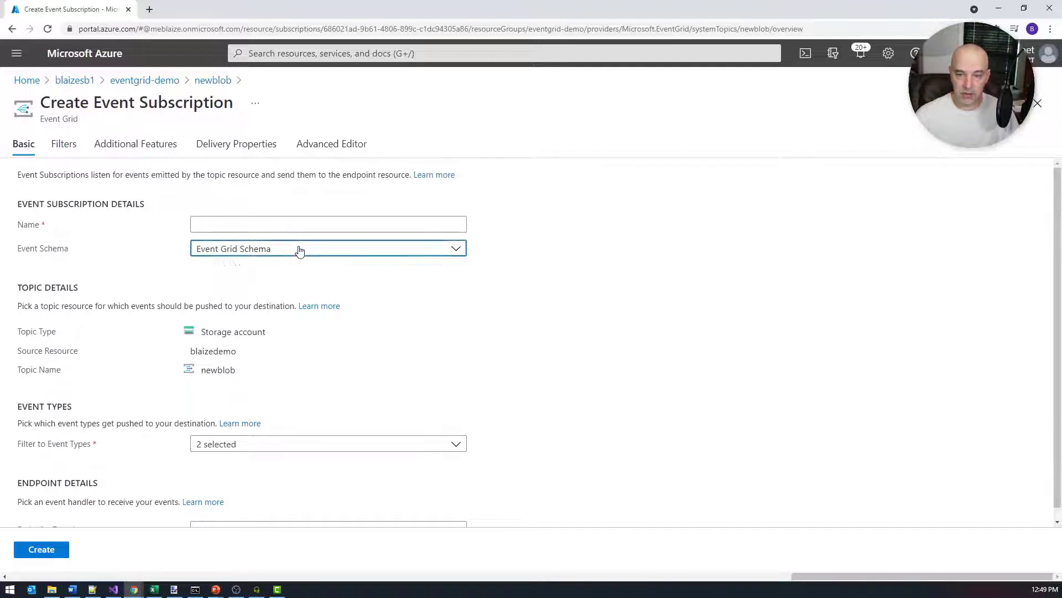
left_click(328, 224)
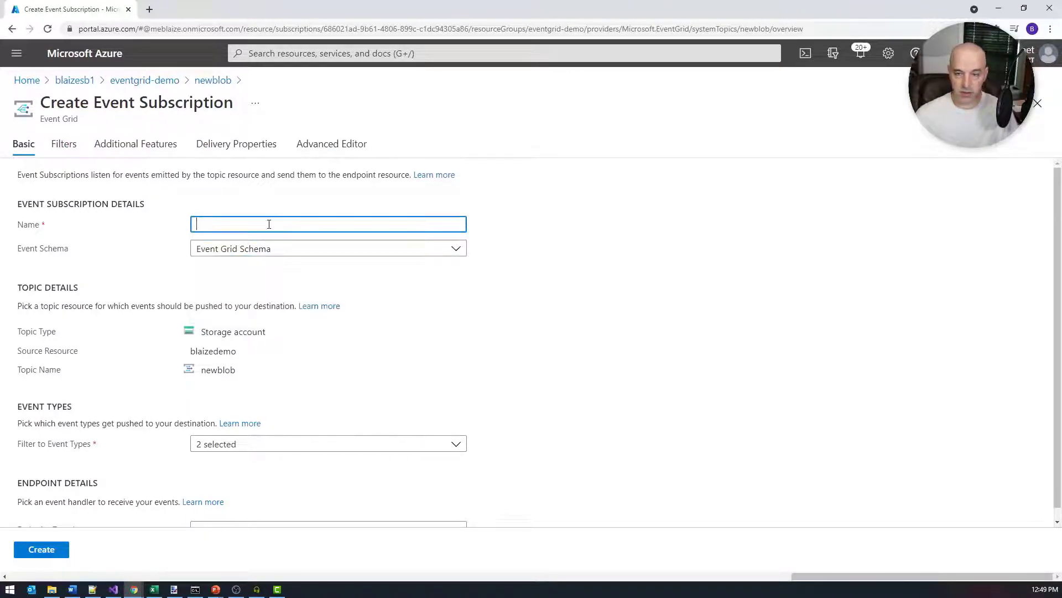
type("newblob")
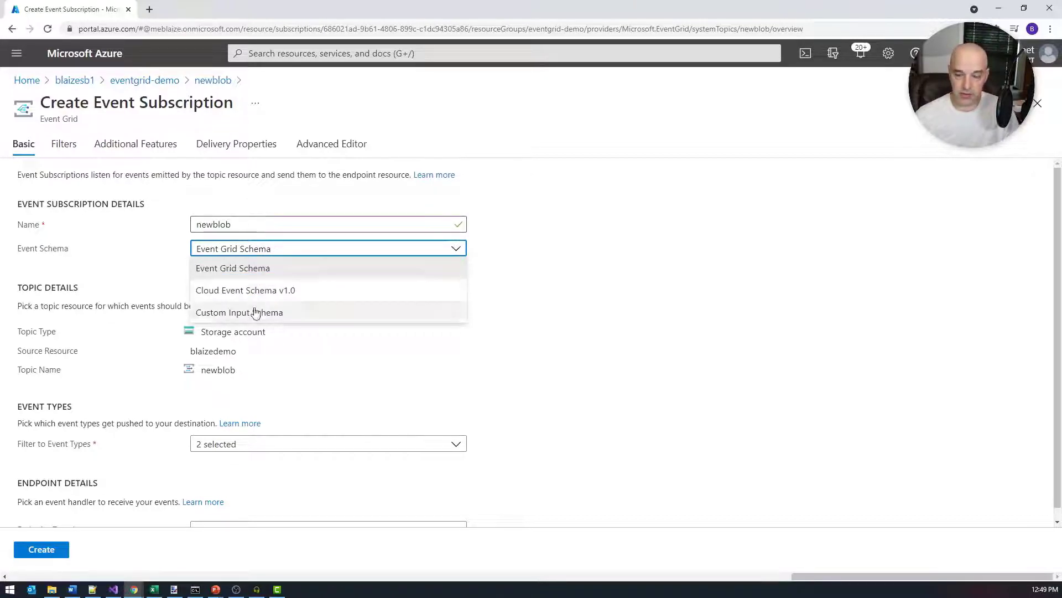
left_click(233, 267)
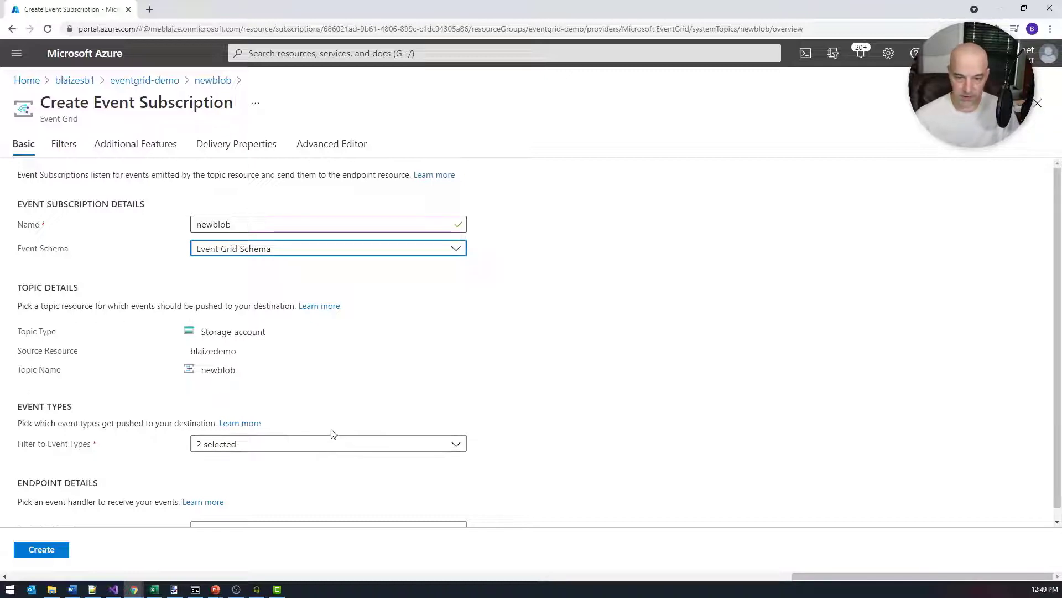
- Filter to Blob Created only by unchecking Blob Deleted, and choose Service Bus Queue as endpoint type
scroll("down", 3)
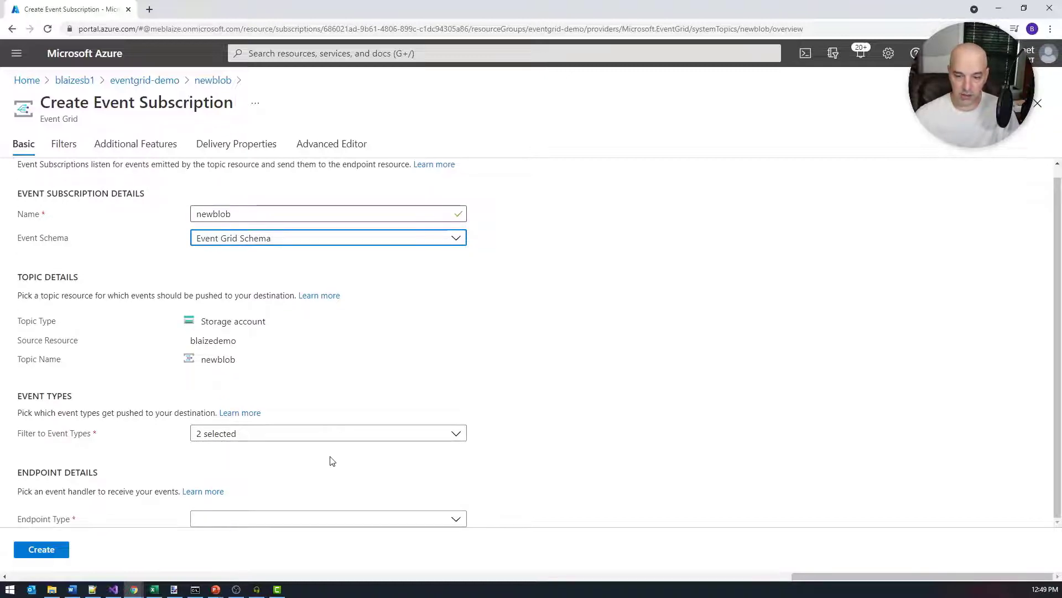
left_click(327, 433)
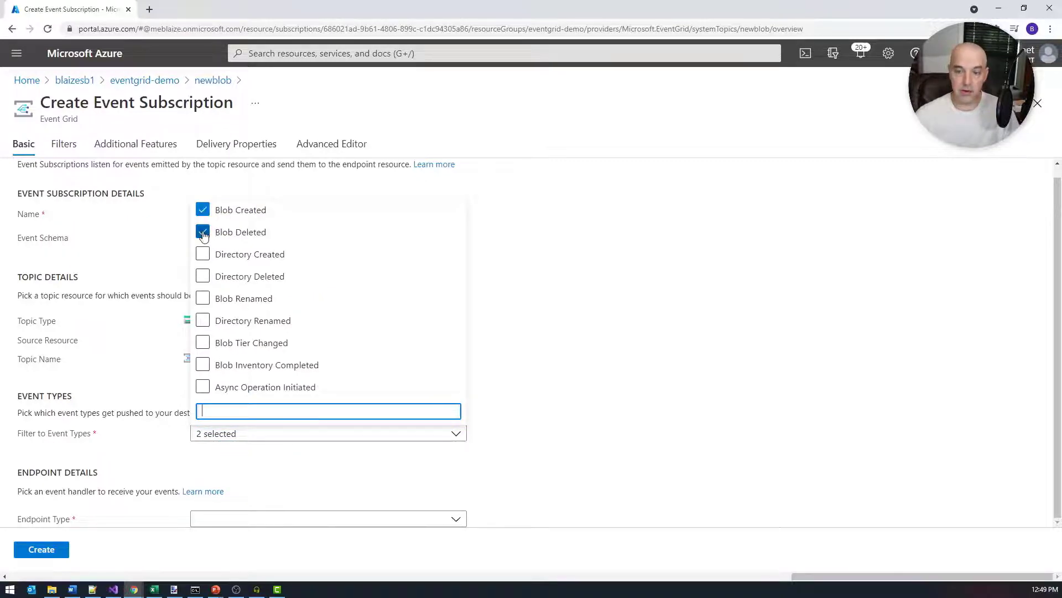
left_click(203, 231)
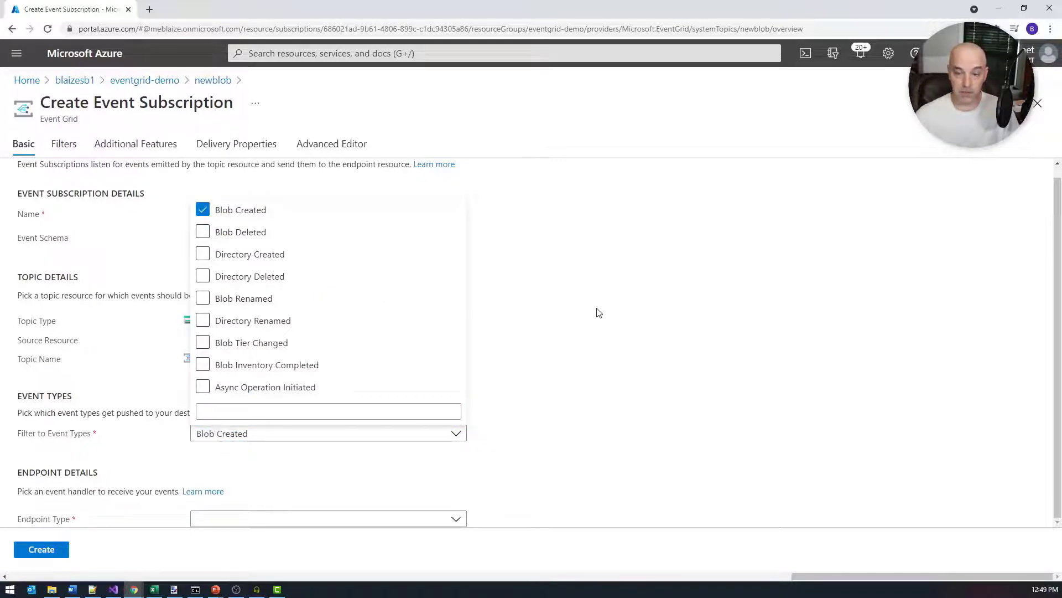
left_click(599, 312)
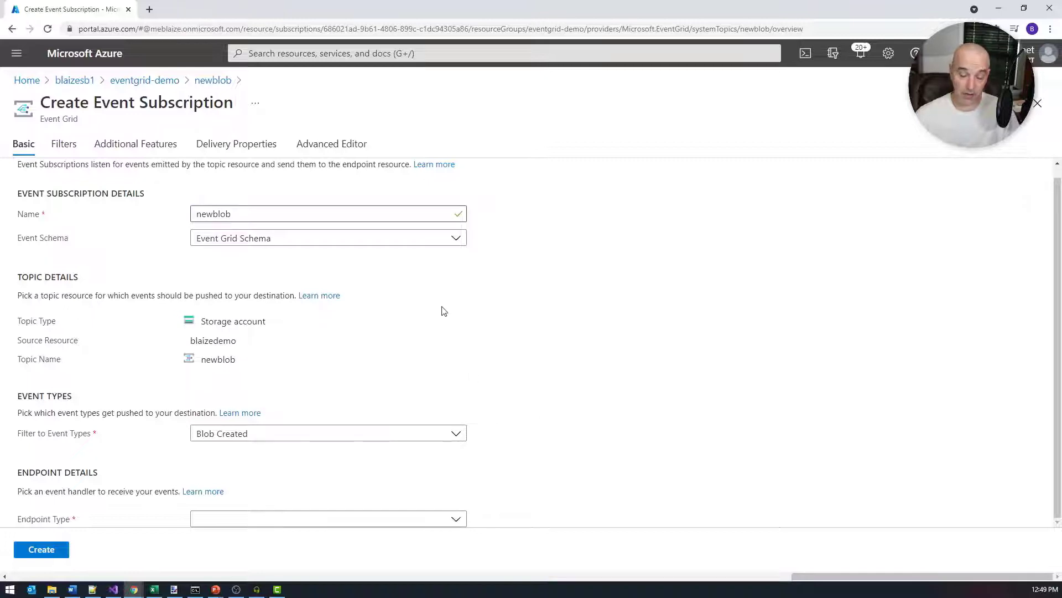
mouse_move(457, 332)
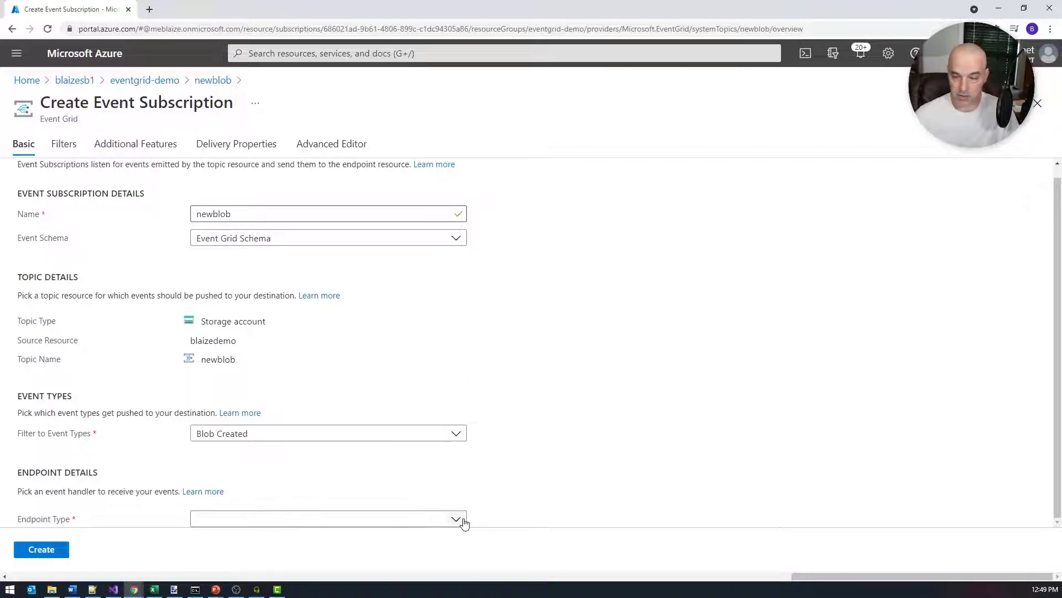
left_click(456, 518)
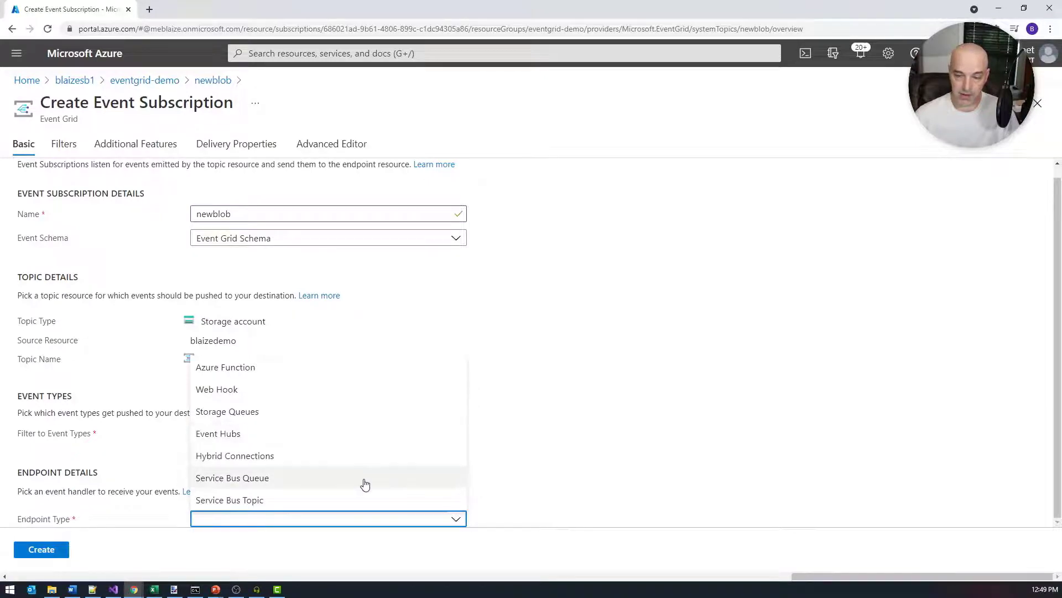
mouse_move(245, 354)
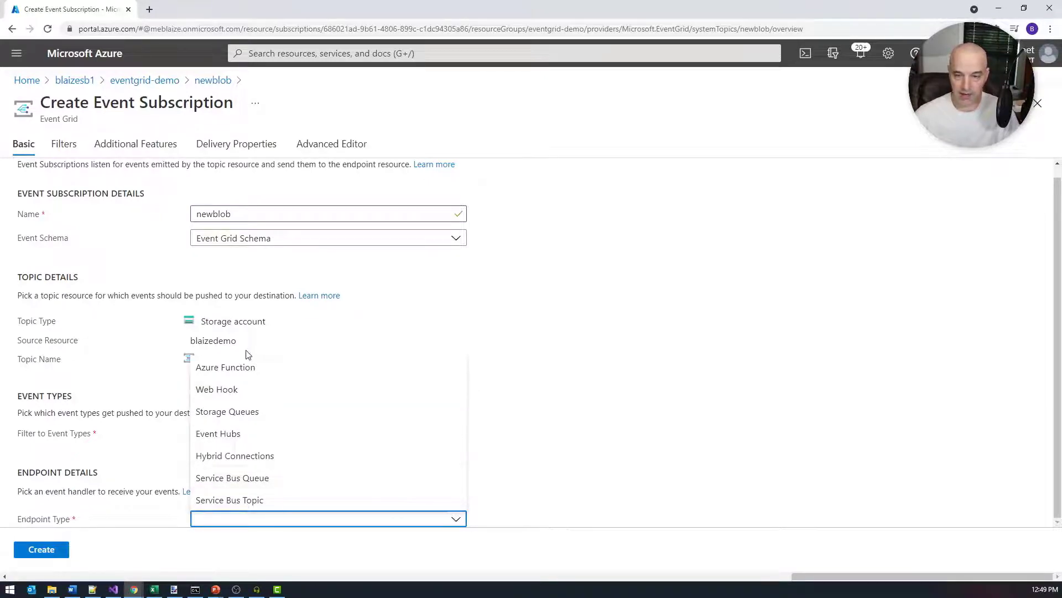
mouse_move(217, 388)
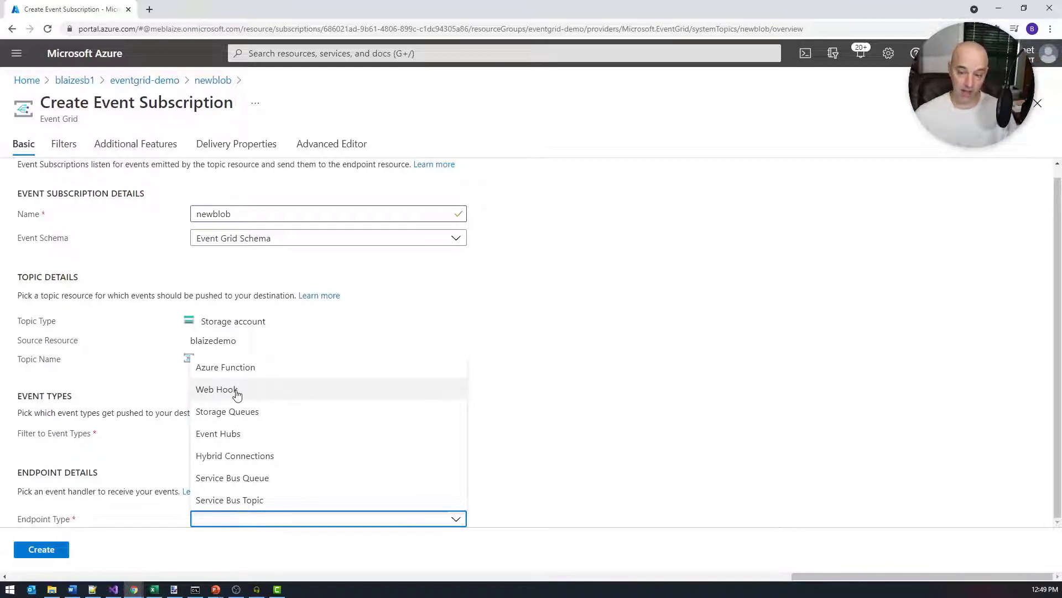
mouse_move(236, 416)
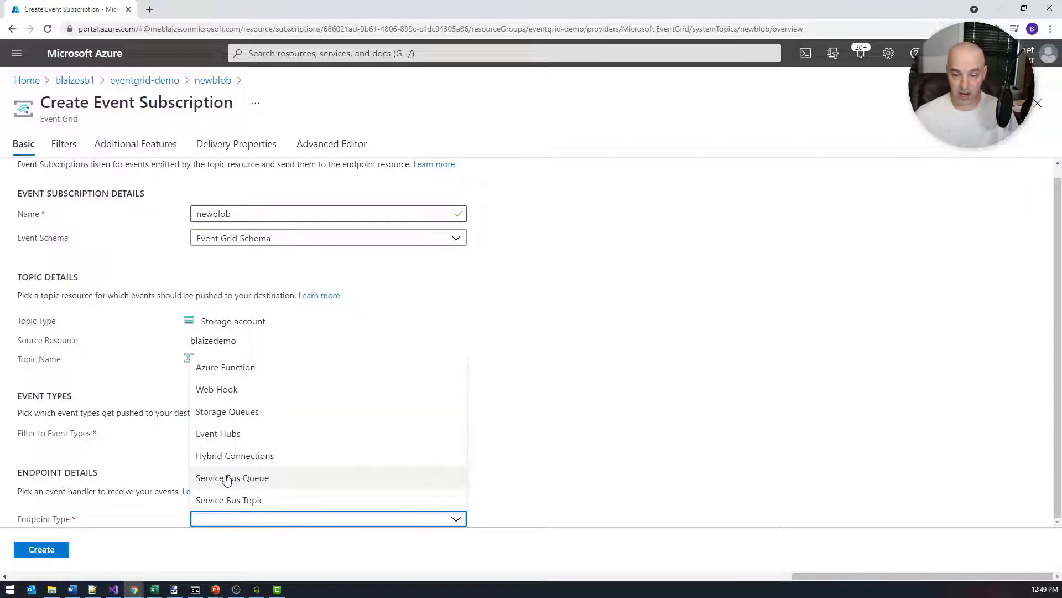
left_click(232, 478)
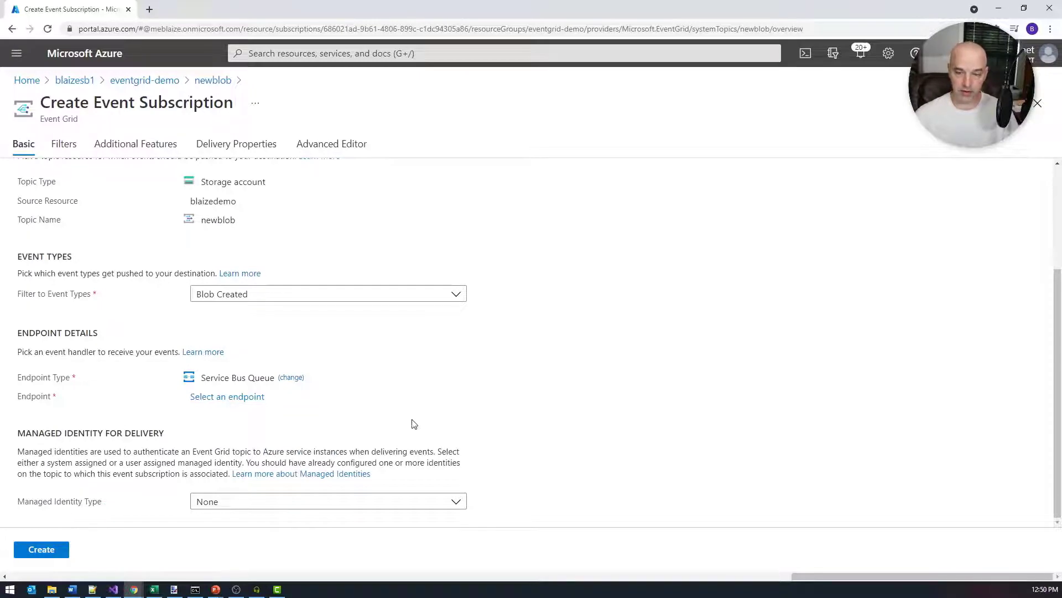
- Select the newblob queue in blaizesb1 as endpoint and create the event subscription
left_click(227, 396)
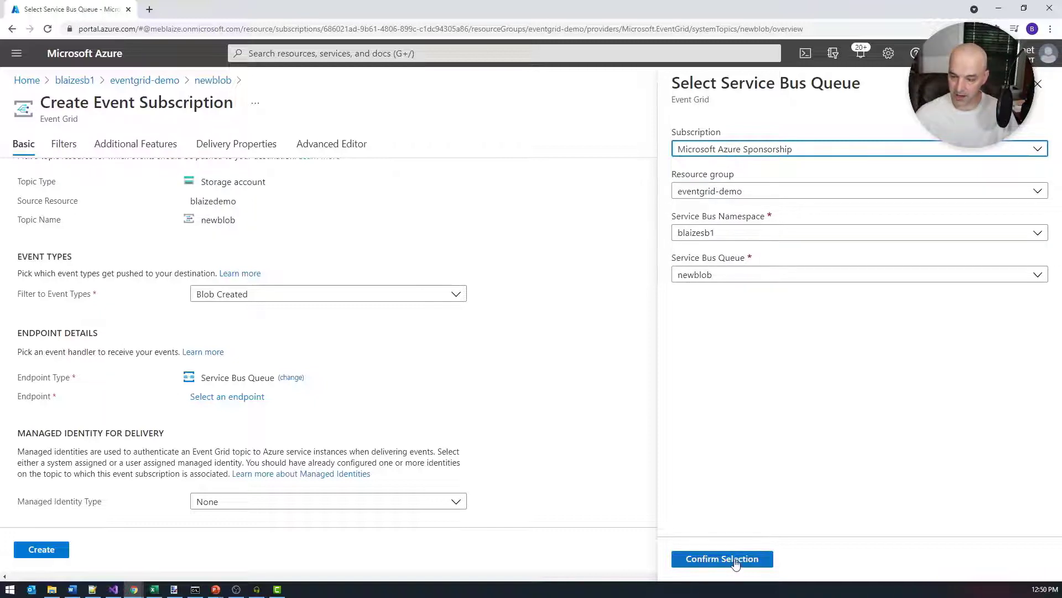
left_click(722, 557)
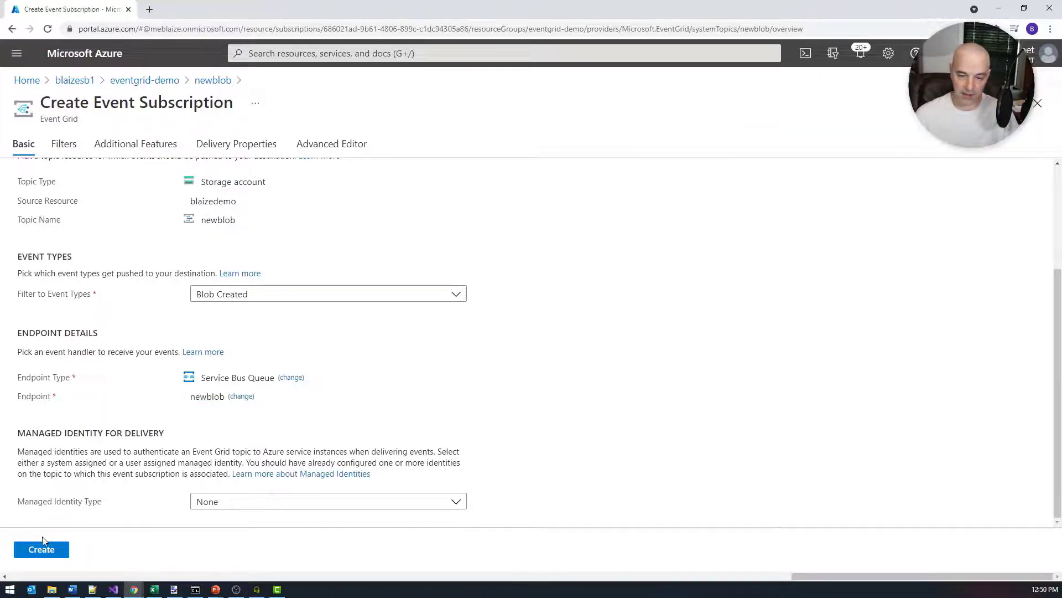
left_click(41, 549)
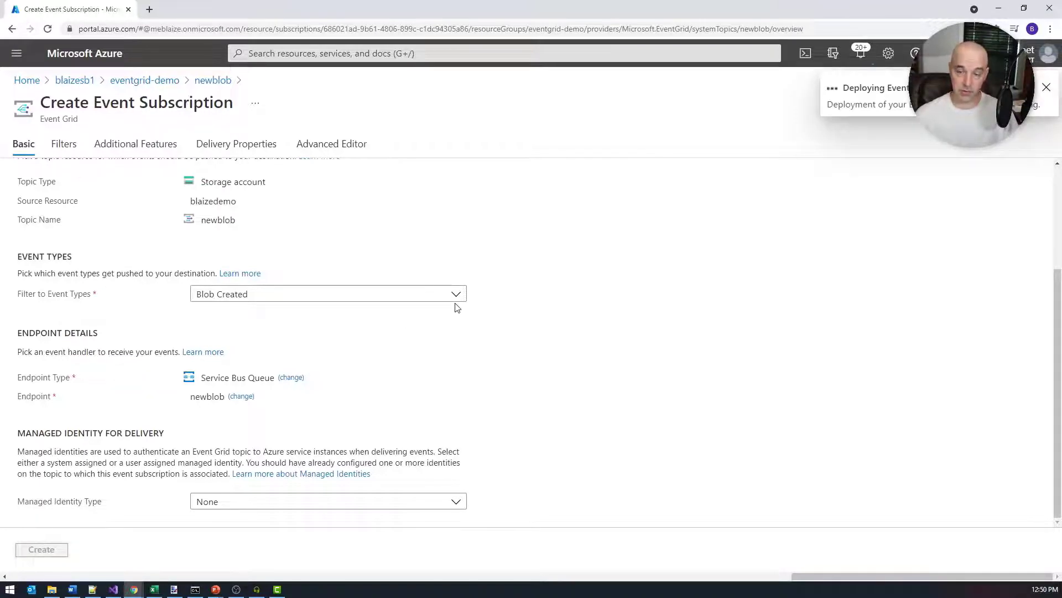
left_click(1046, 87)
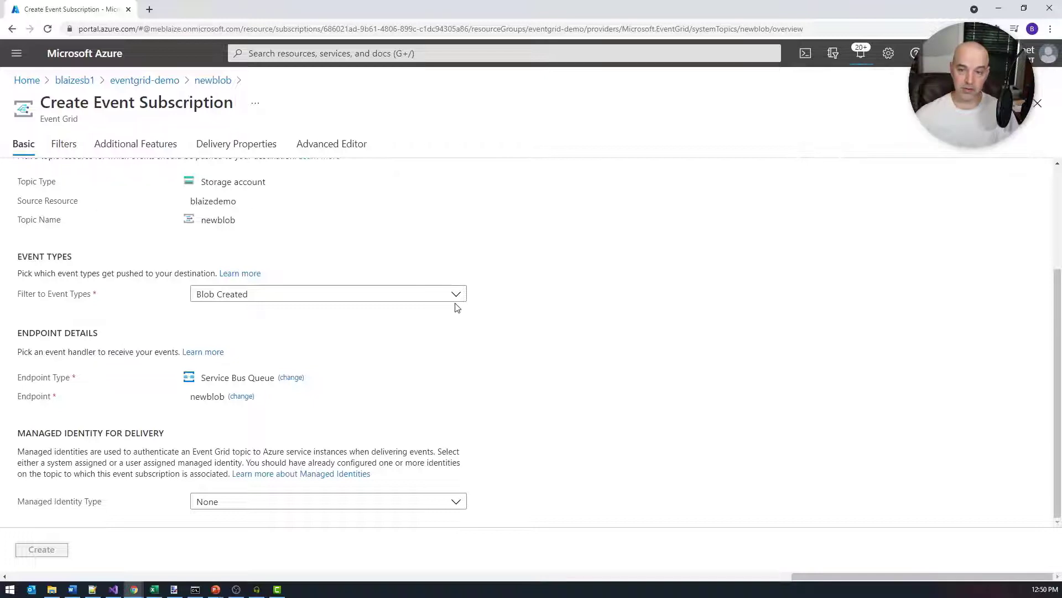
left_click(41, 549)
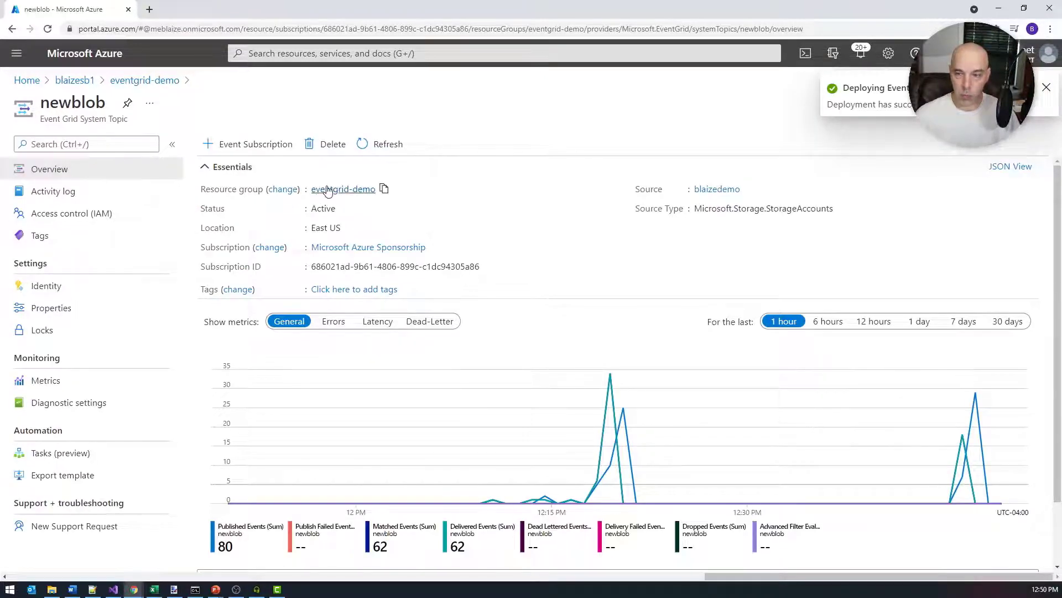
- Navigate eventgrid-demo > blaizesb1 > Shared access policies and view RootManageSharedAccessKey
left_click(144, 80)
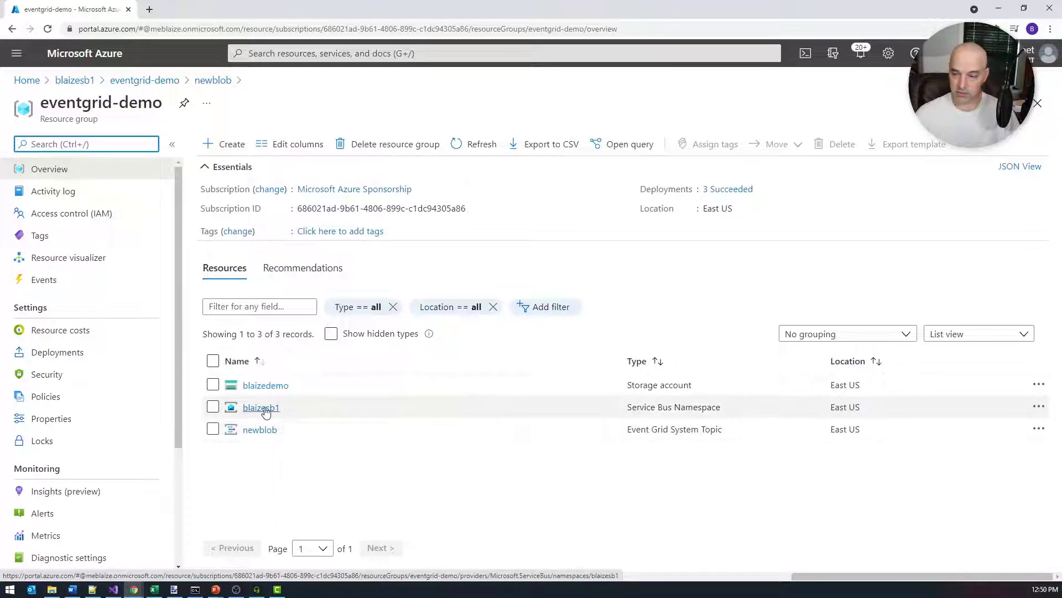
left_click(261, 406)
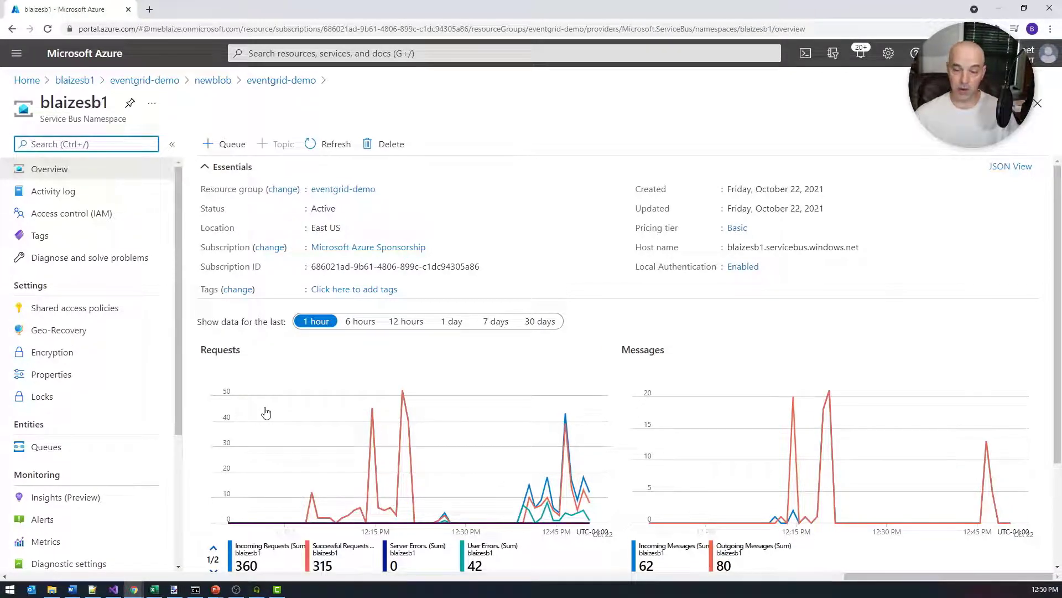
left_click(74, 308)
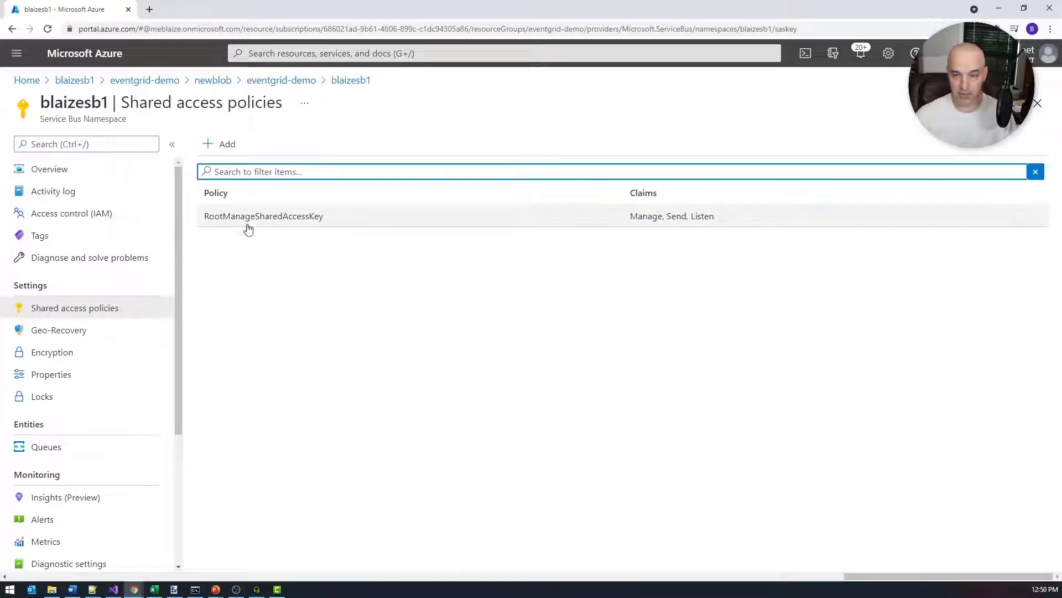
left_click(263, 216)
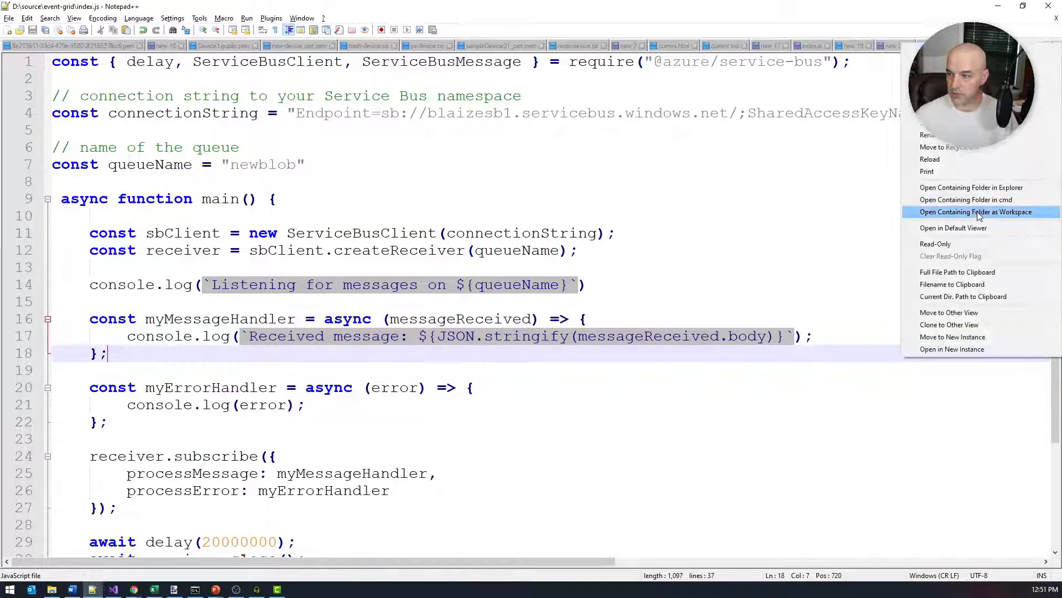
- Run node index.js from a cmd prompt in the script's folder, then close the SAS policy blade
left_click(965, 199)
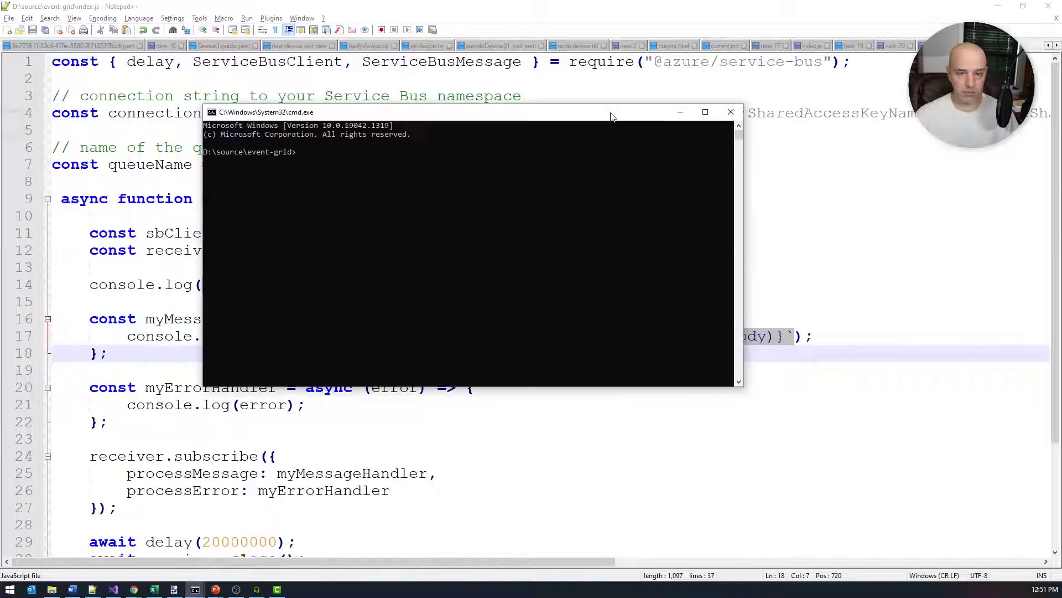
type("node ind")
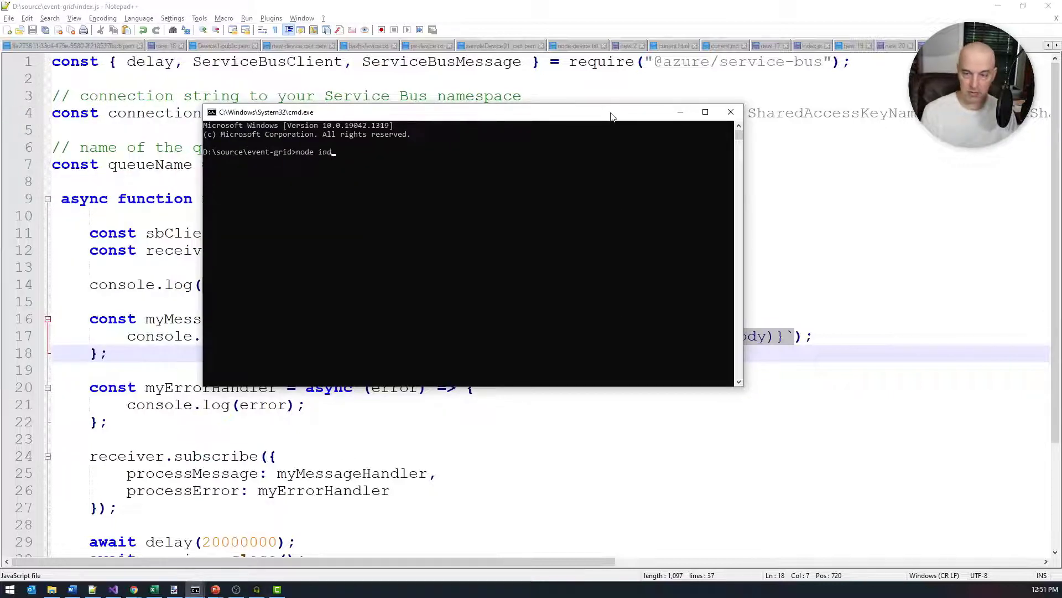
type("ex.")
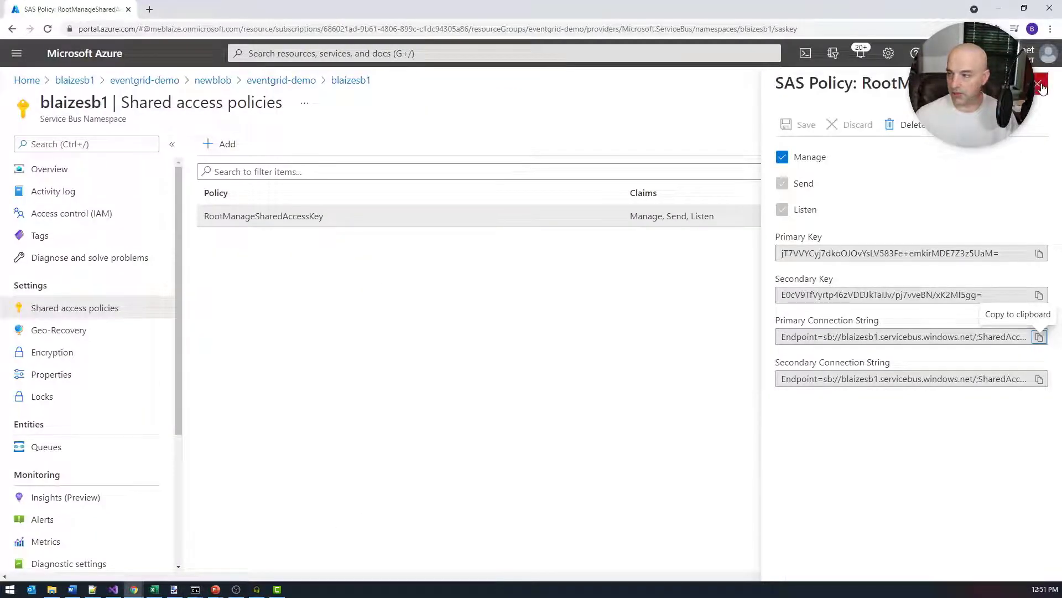
left_click(1042, 84)
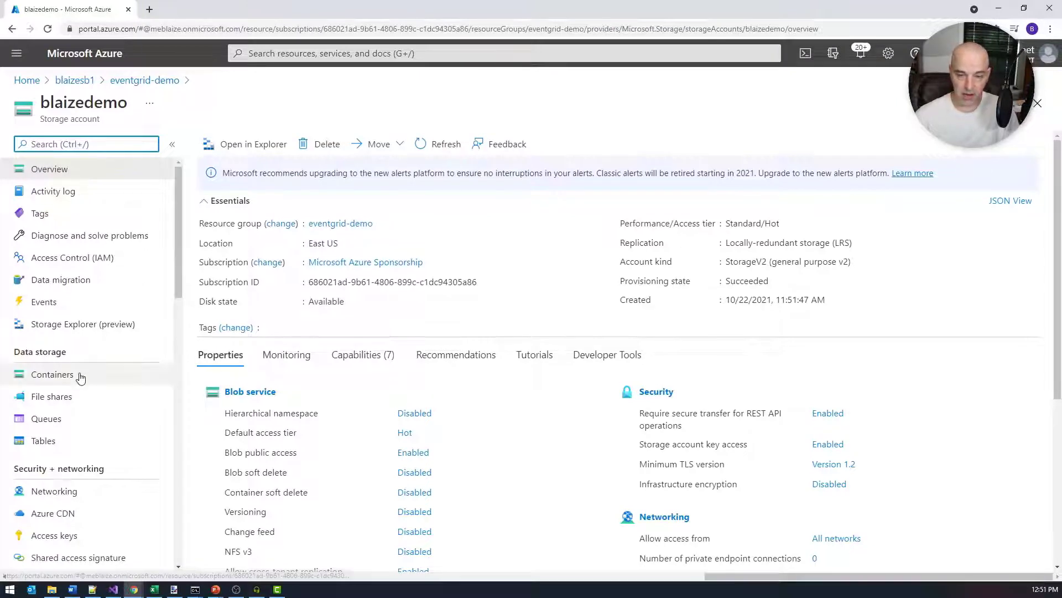
- Upload every photo from the landscapes folder into the blaizedemo files container
left_click(52, 374)
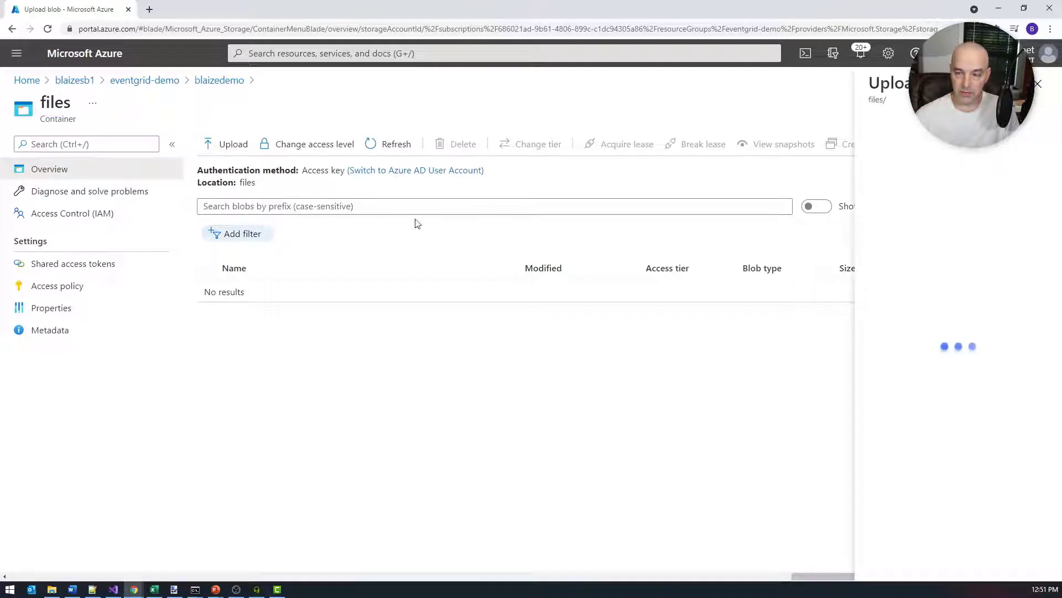
left_click(1030, 140)
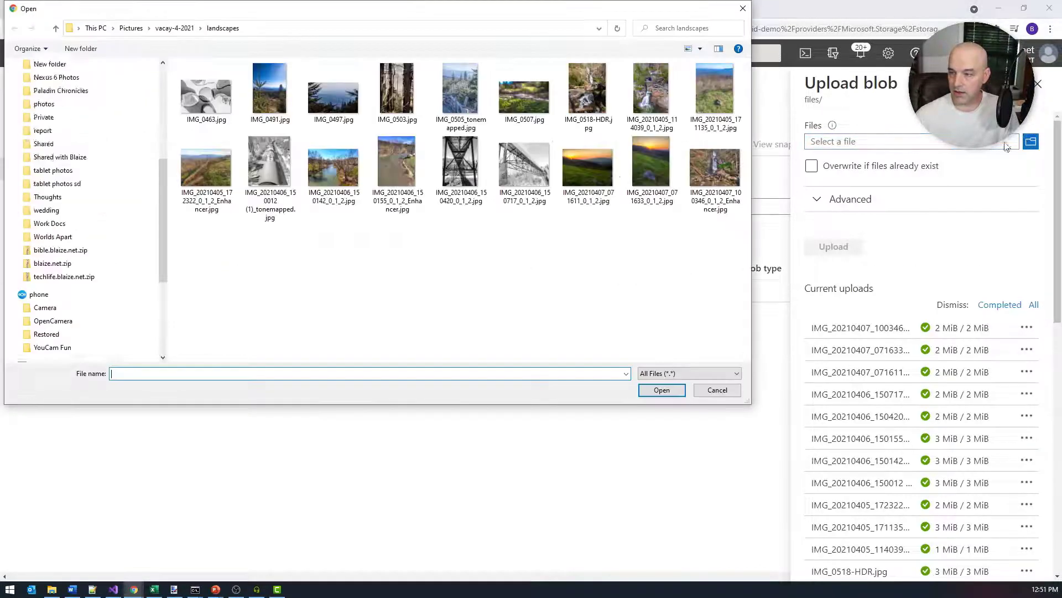
key("ctrl+a")
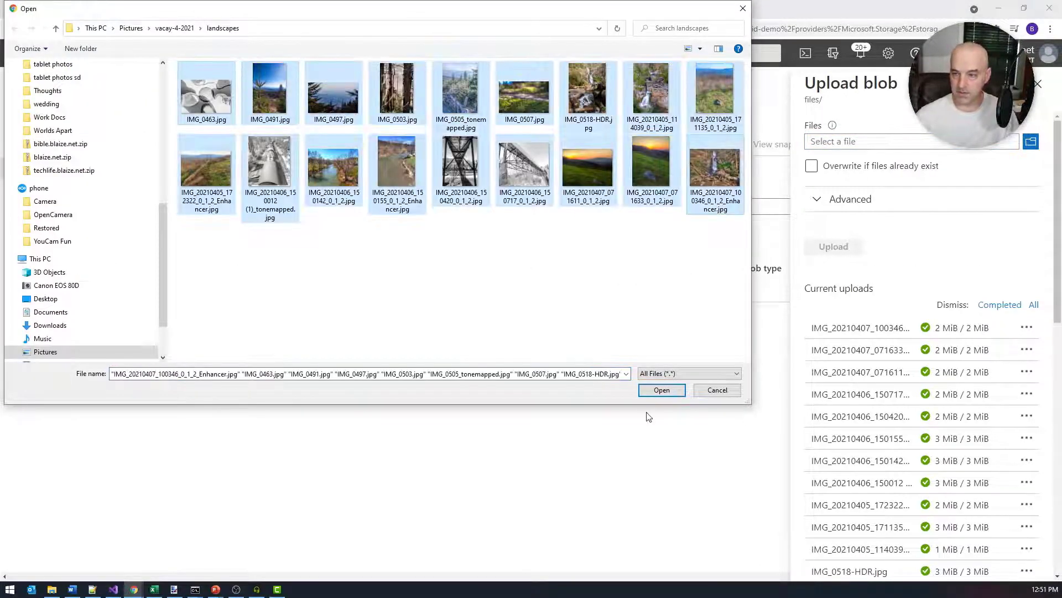
left_click(662, 389)
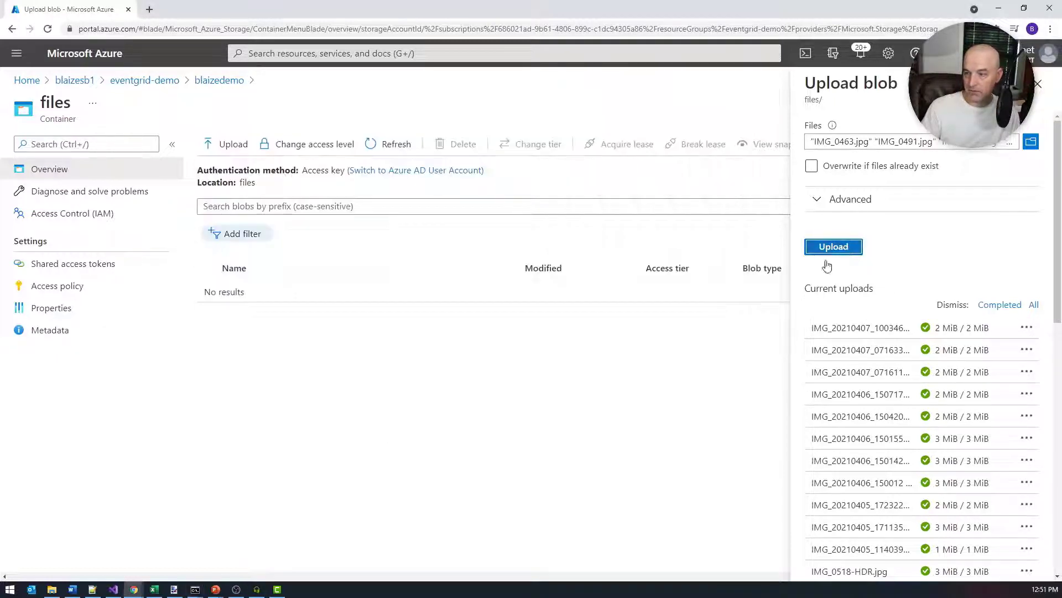
left_click(833, 246)
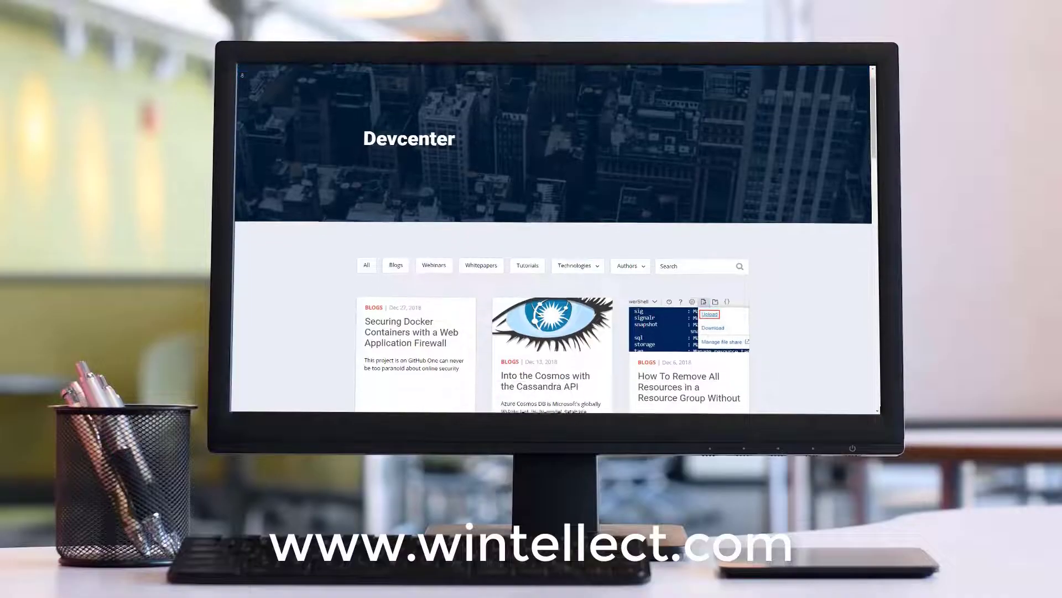
scroll("down", 3)
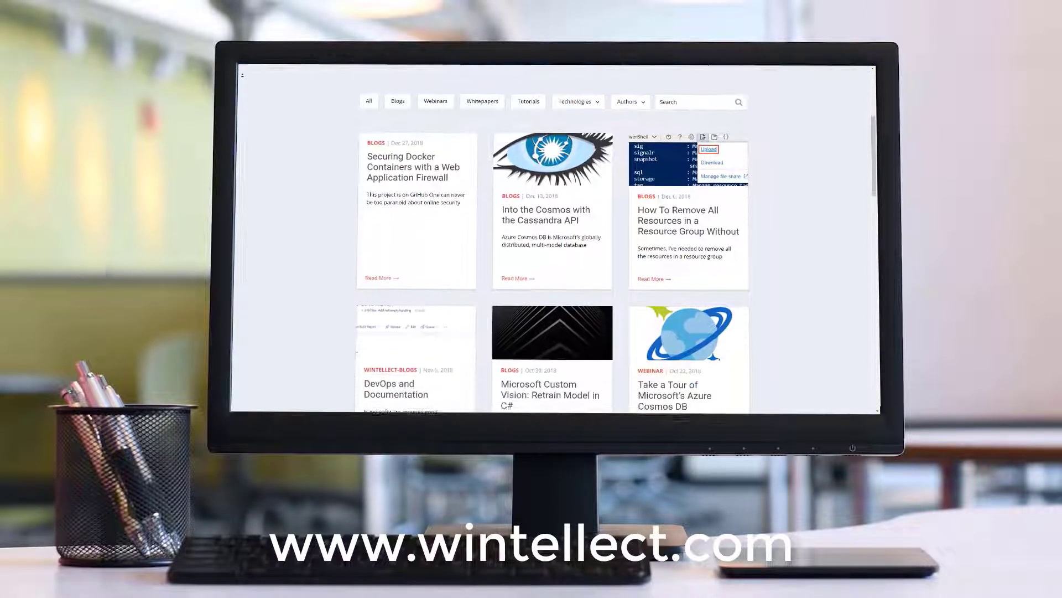
scroll("down", 3)
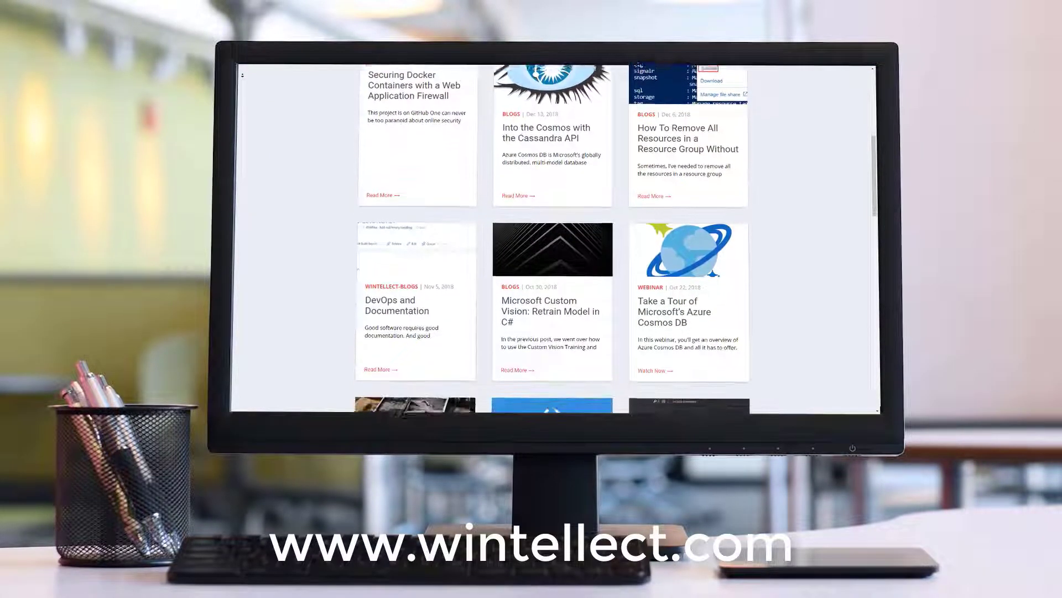
scroll("down", 3)
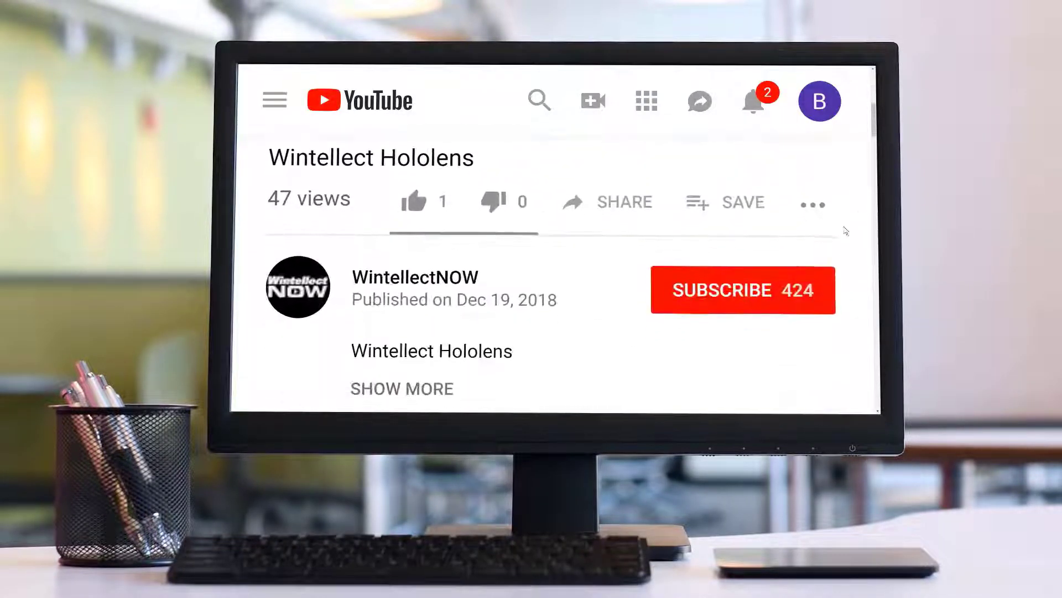
left_click(741, 290)
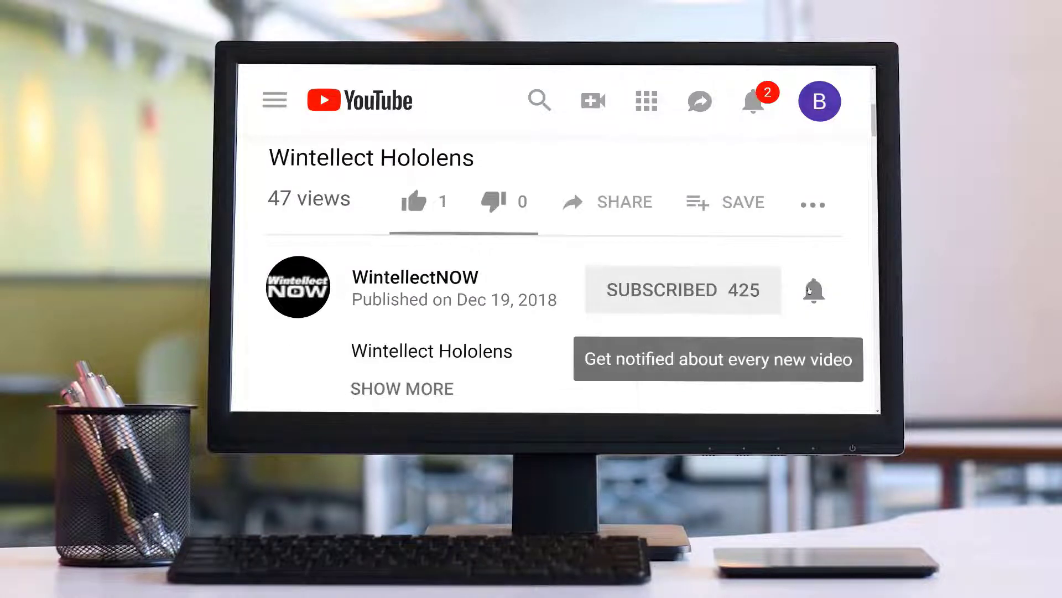
left_click(813, 291)
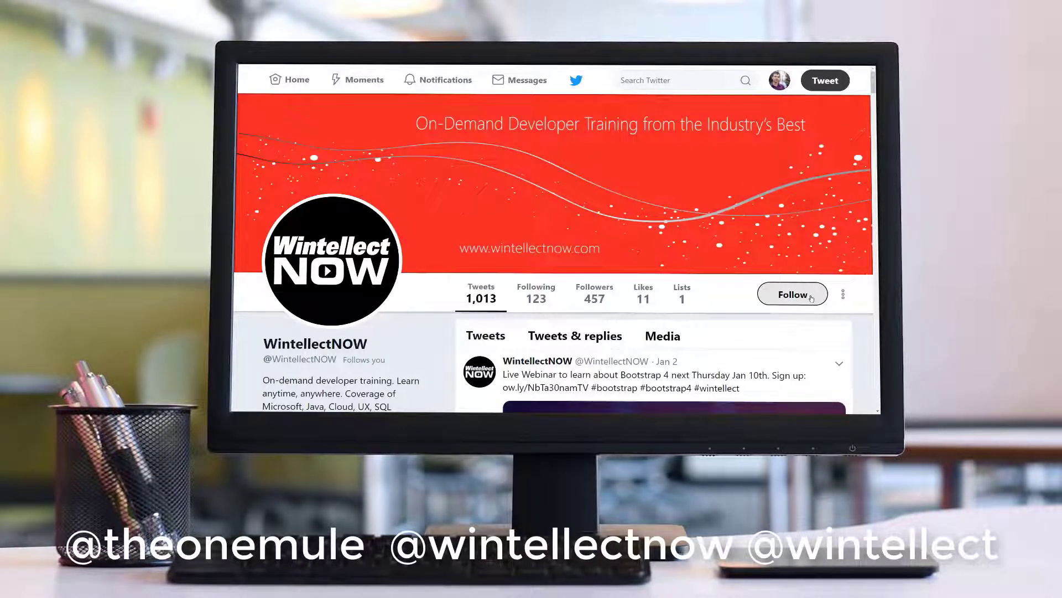
left_click(792, 294)
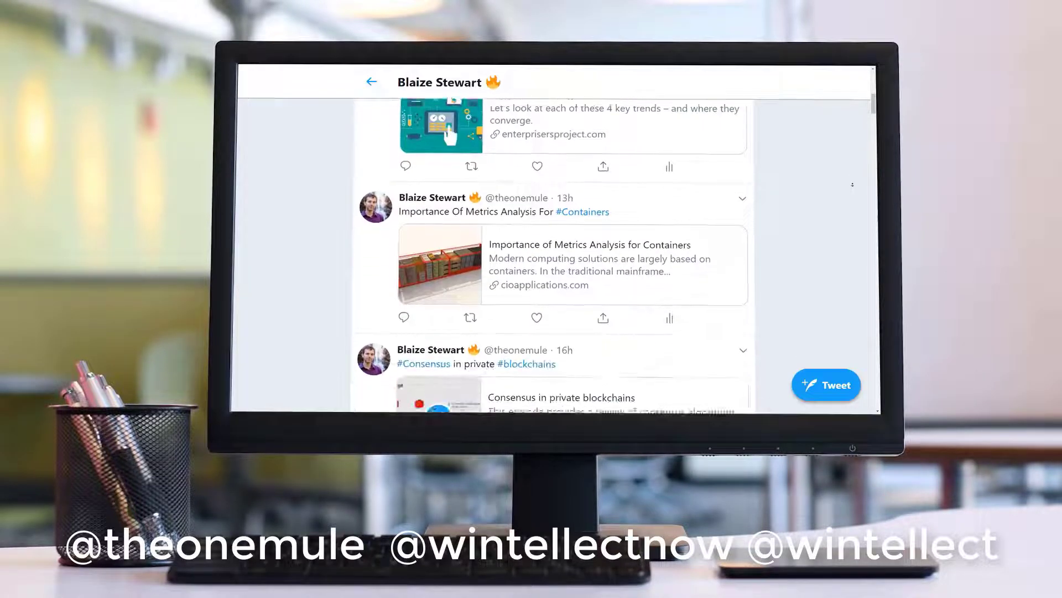
scroll("down", 3)
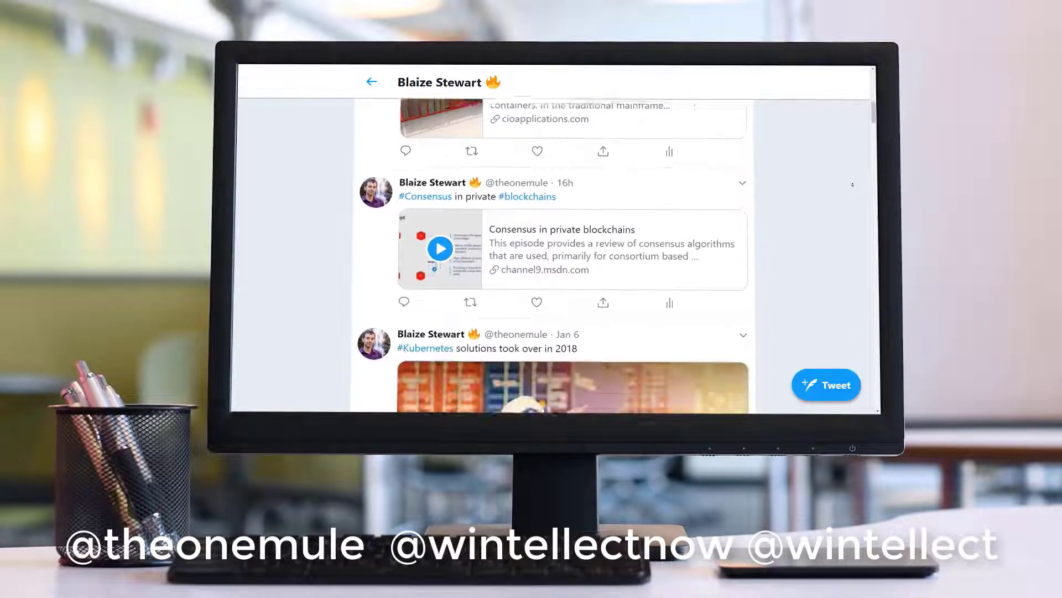
scroll("down", 3)
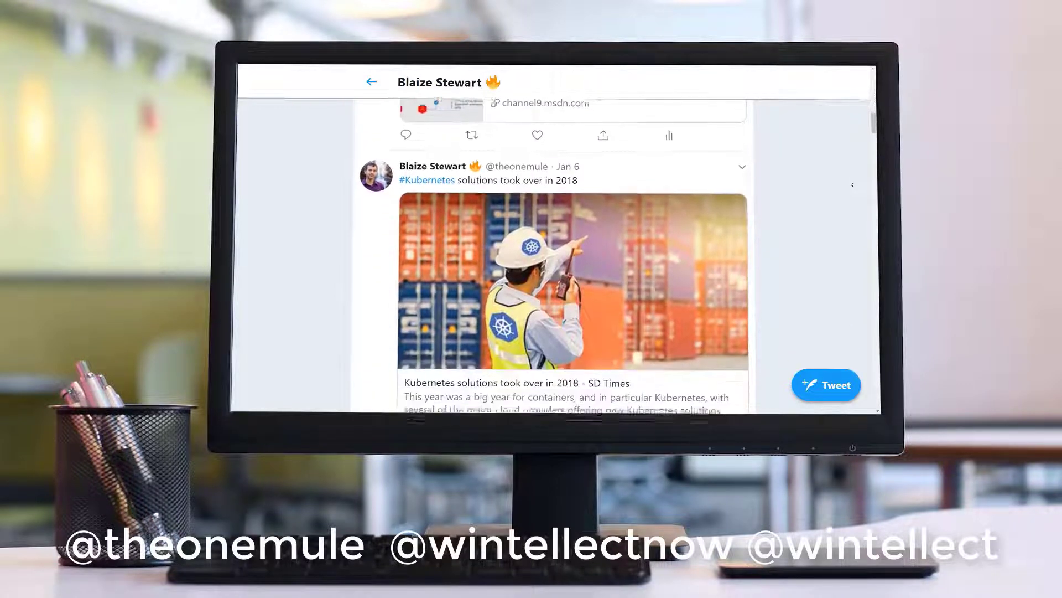